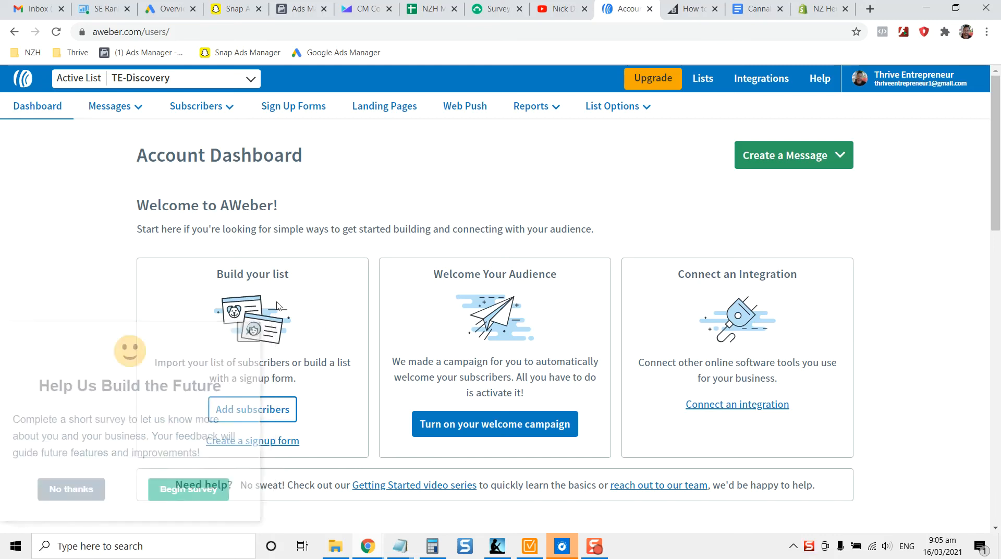
# - Dismiss the survey prompt and go to Messages > Campaigns for the TE-Discovery list
pyautogui.click(71, 490)
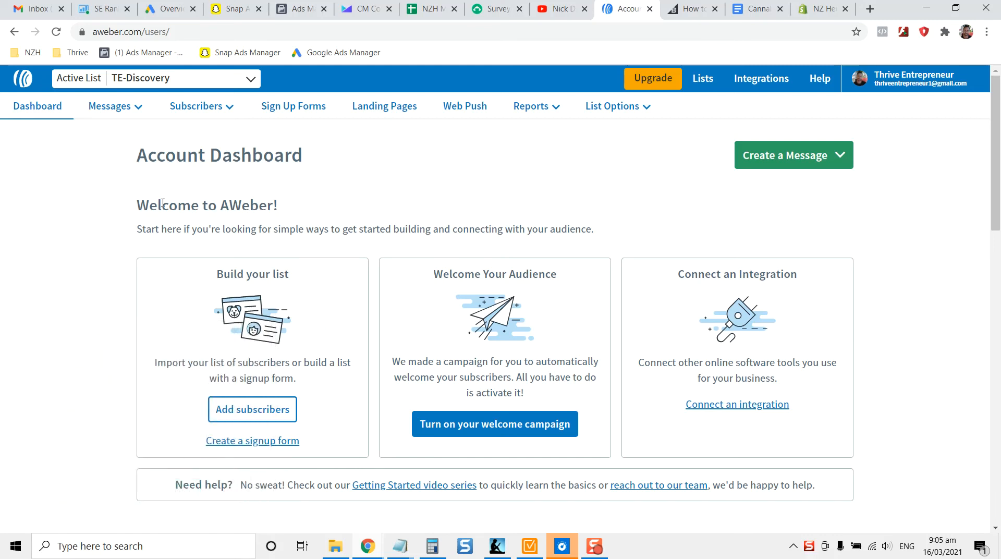
pyautogui.moveTo(434, 161)
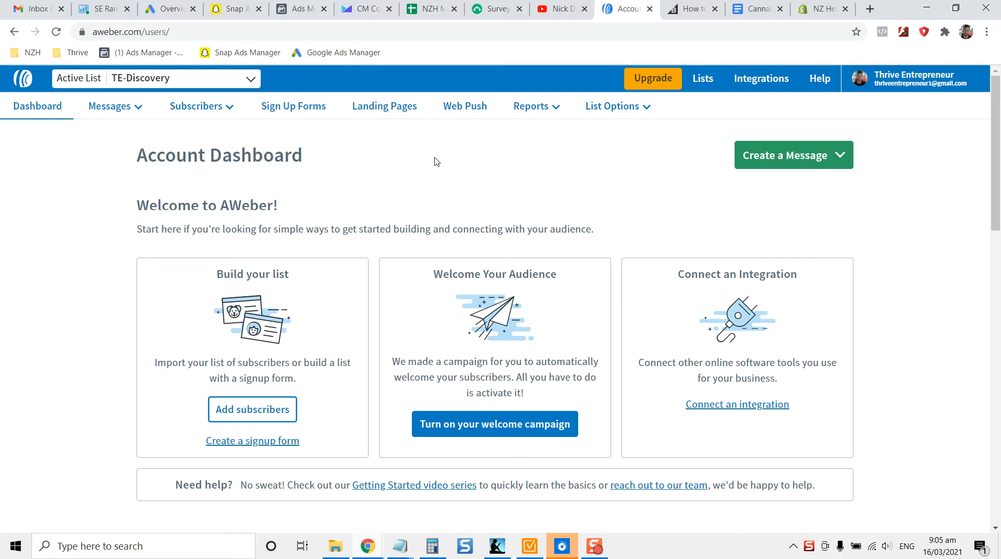
pyautogui.click(196, 106)
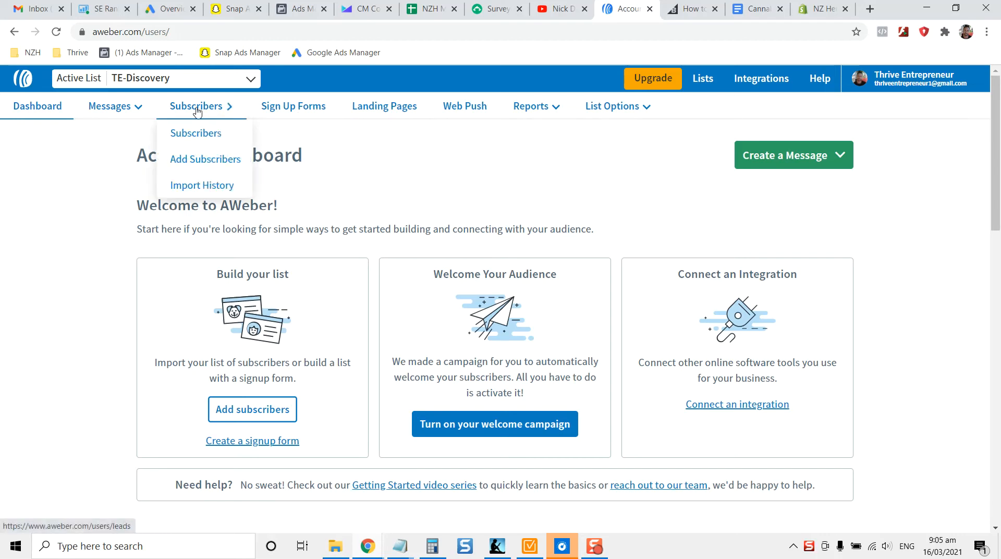
pyautogui.click(110, 106)
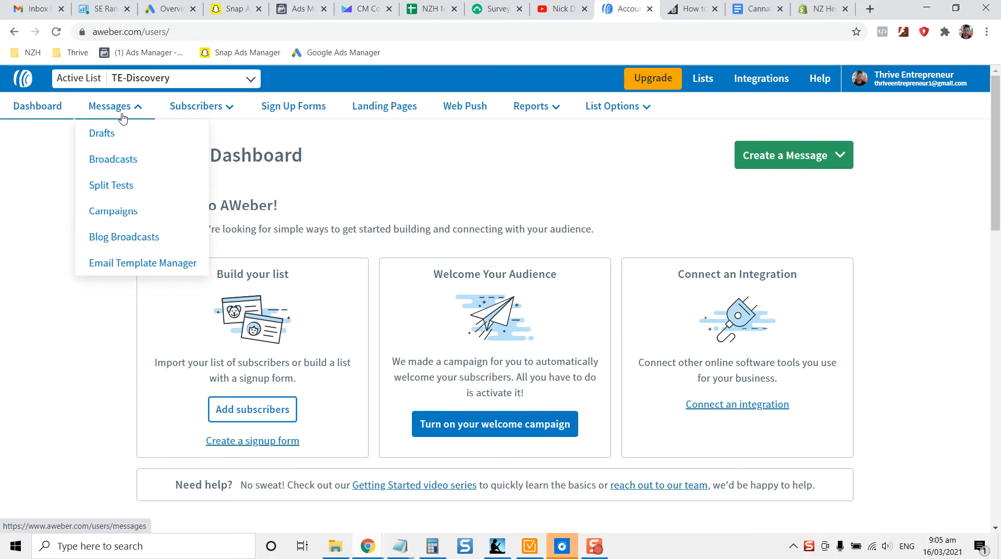
pyautogui.click(113, 211)
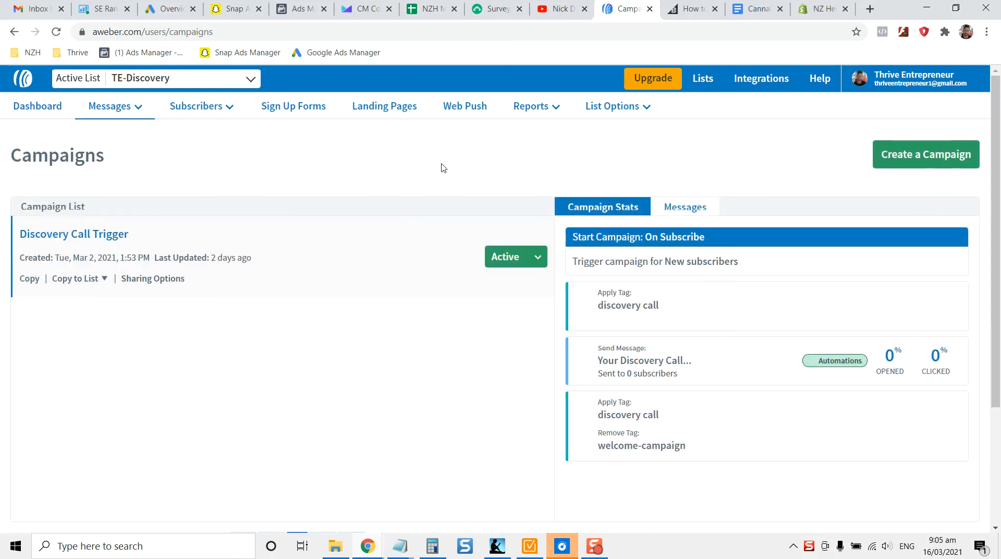
# - Create a blank campaign named 'Free voucher'
pyautogui.click(925, 154)
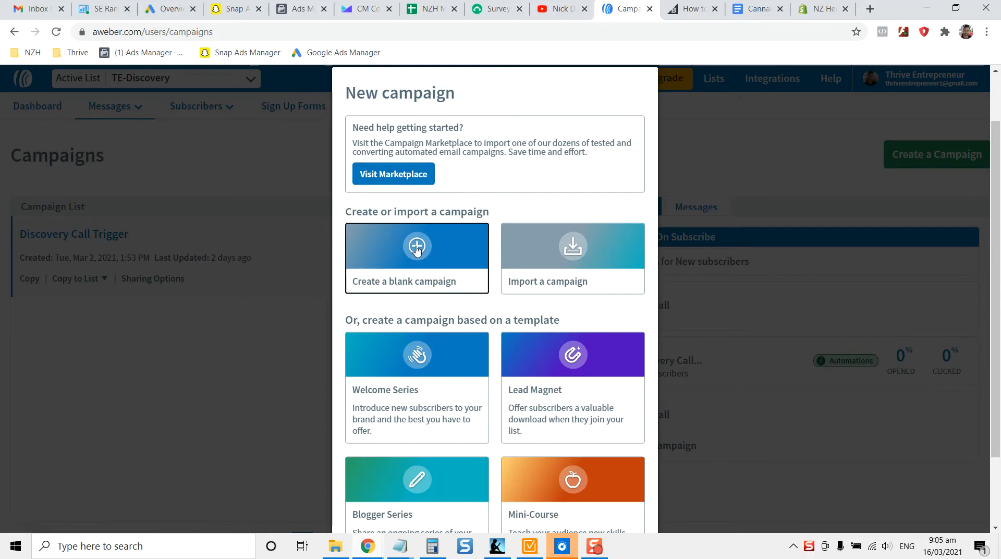
pyautogui.click(416, 259)
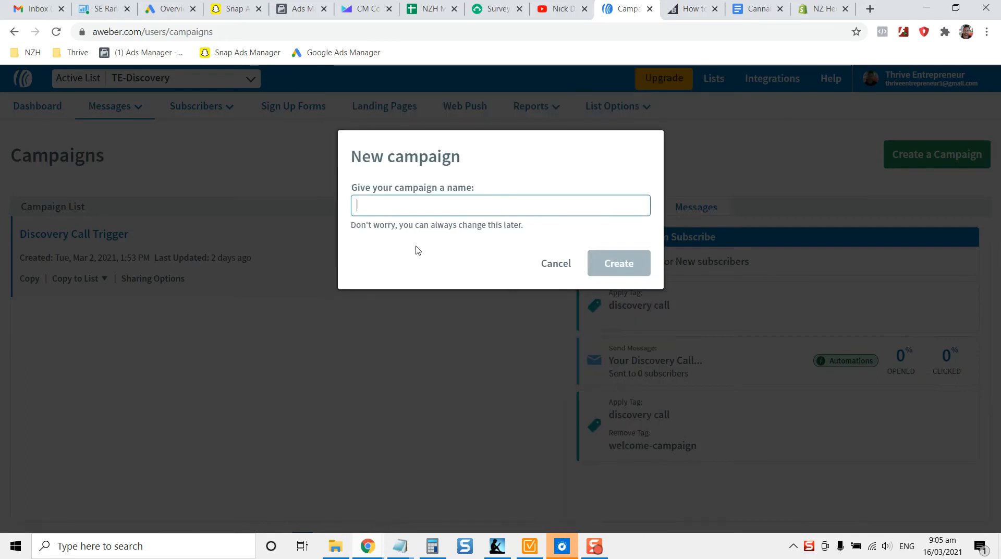
pyautogui.write('Free voucher')
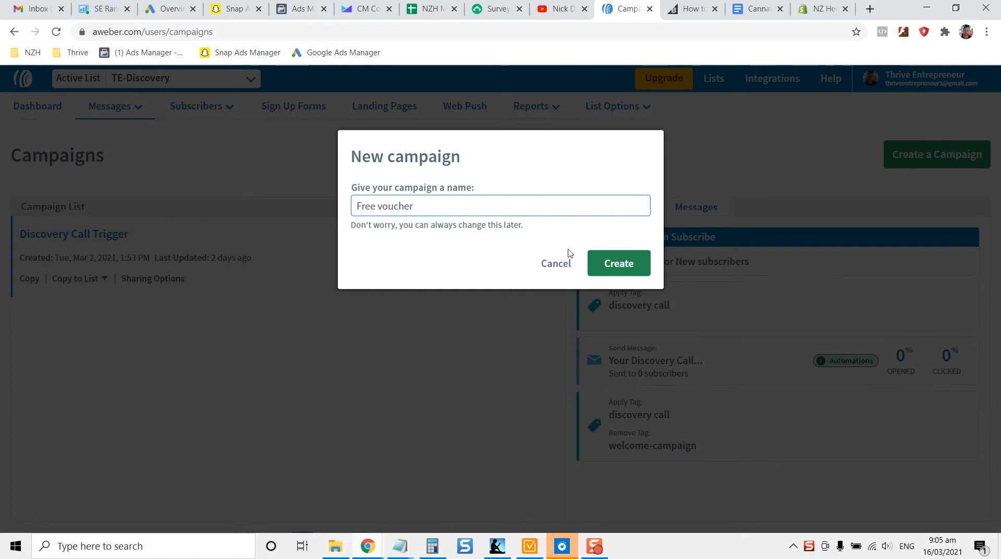
pyautogui.click(618, 263)
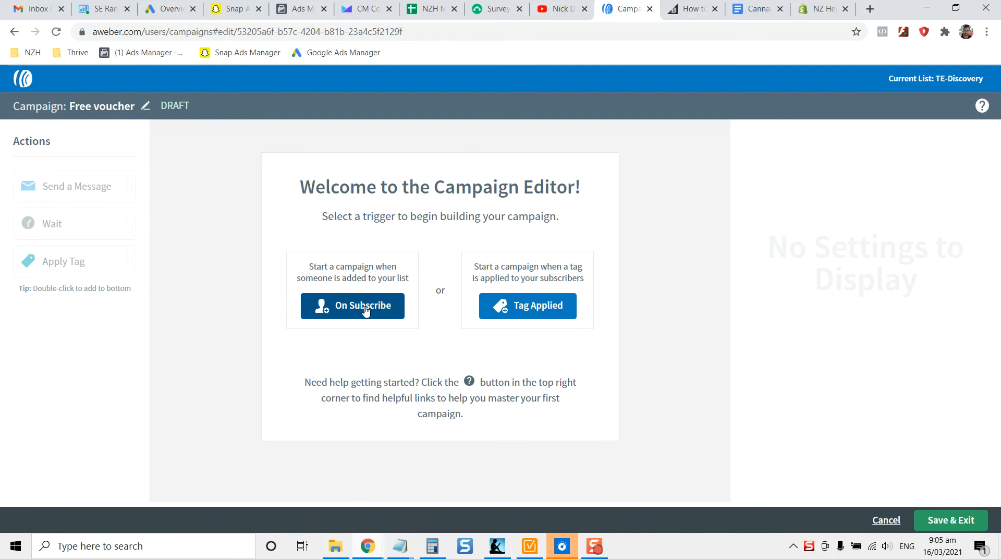
# - Set the On Subscribe trigger and add a step sending the Your Discovery Call message
pyautogui.click(352, 305)
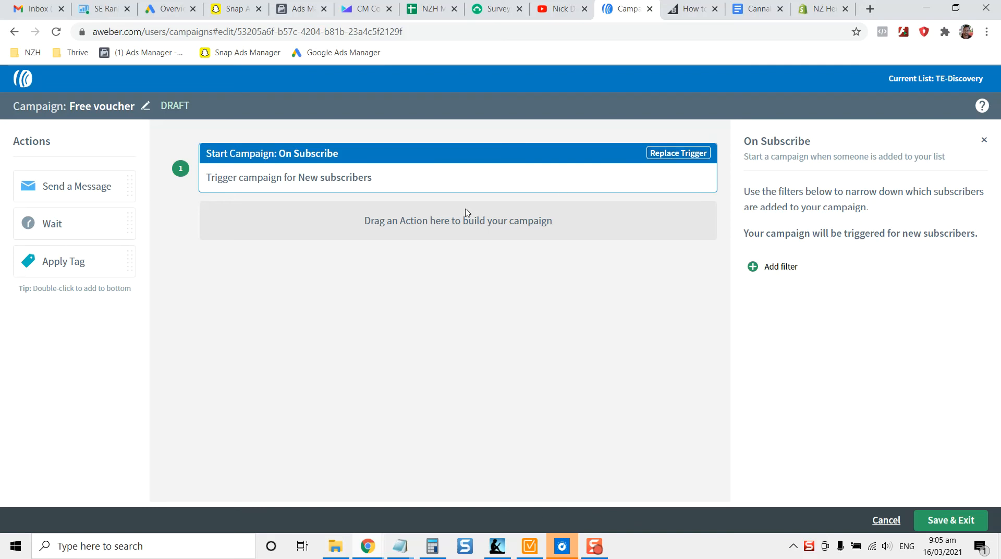
pyautogui.moveTo(73, 187); pyautogui.dragTo(396, 218)
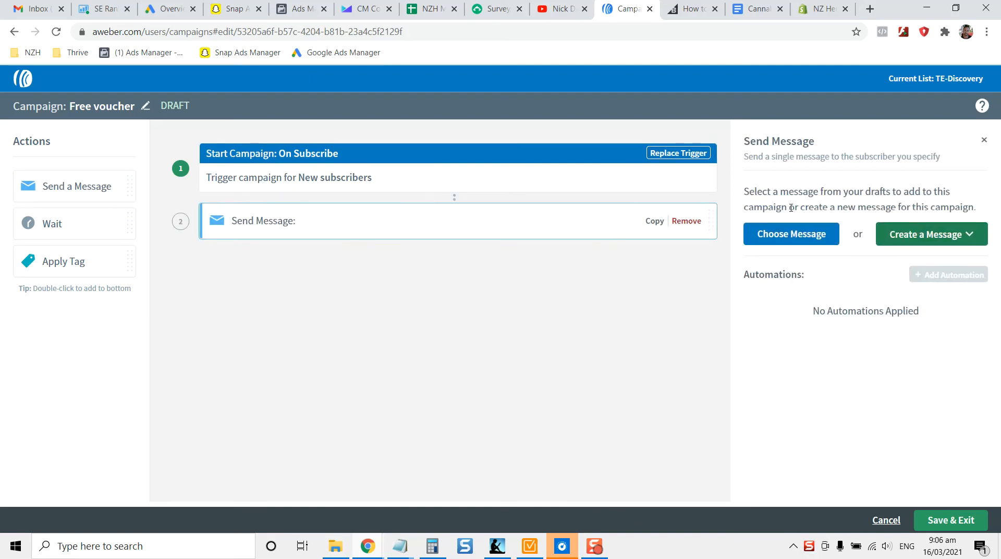
pyautogui.moveTo(868, 235)
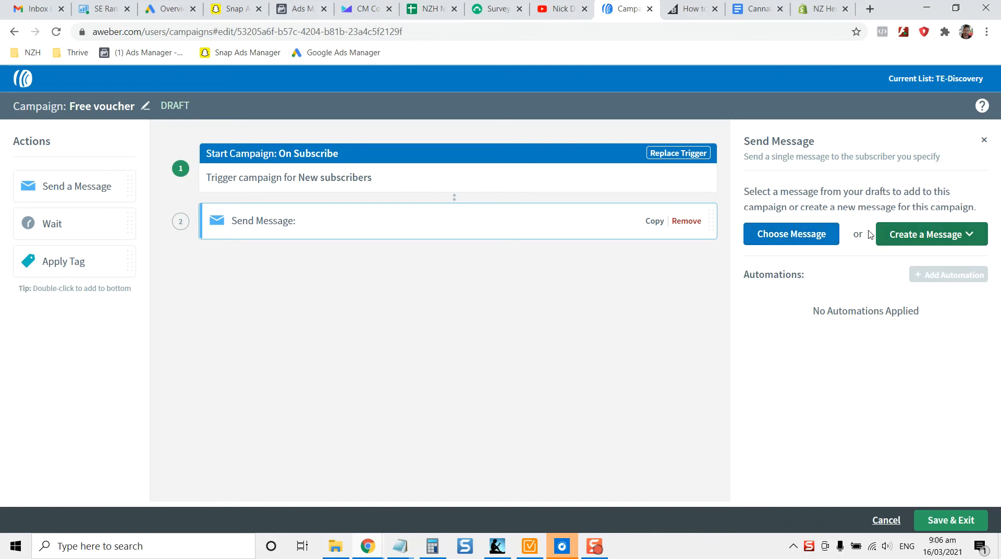
pyautogui.click(791, 234)
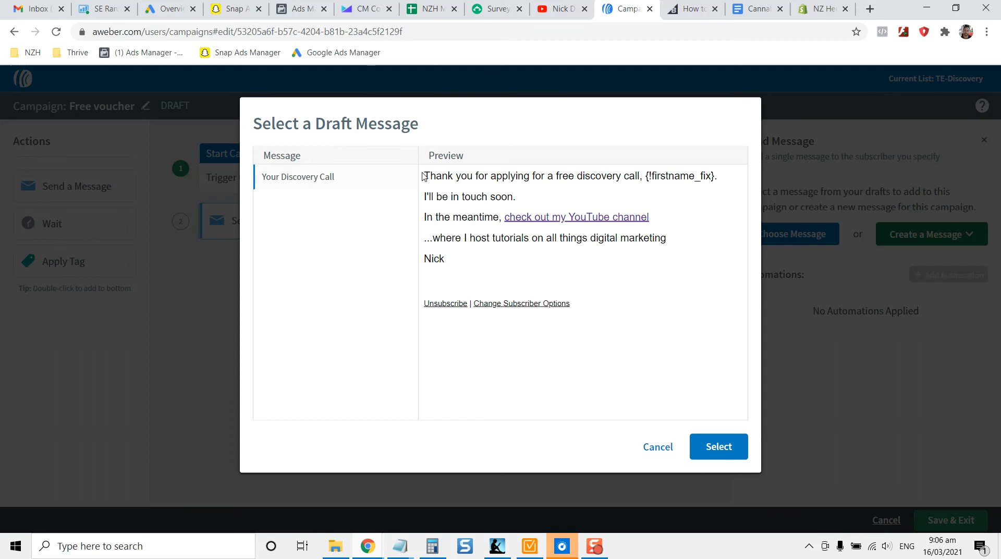
pyautogui.moveTo(472, 193)
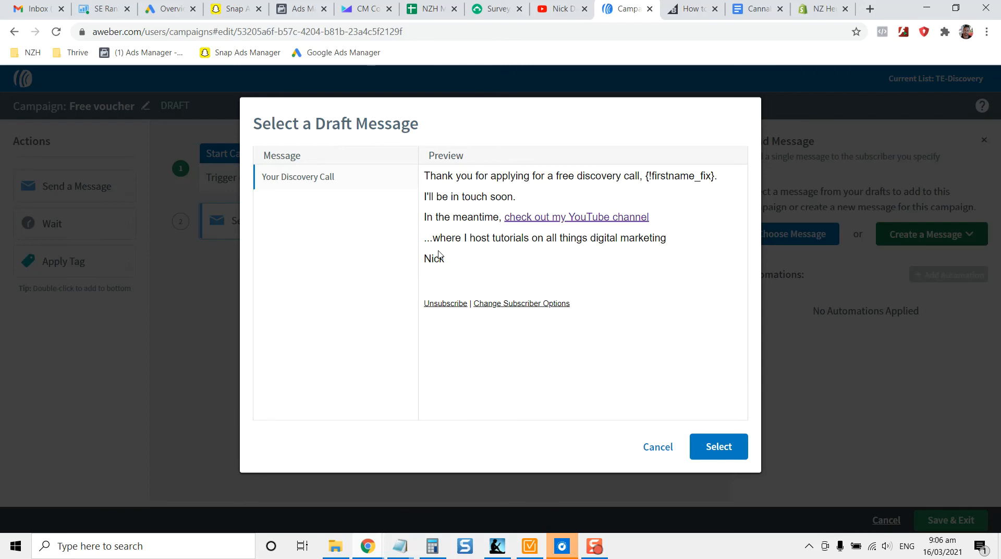
pyautogui.click(719, 447)
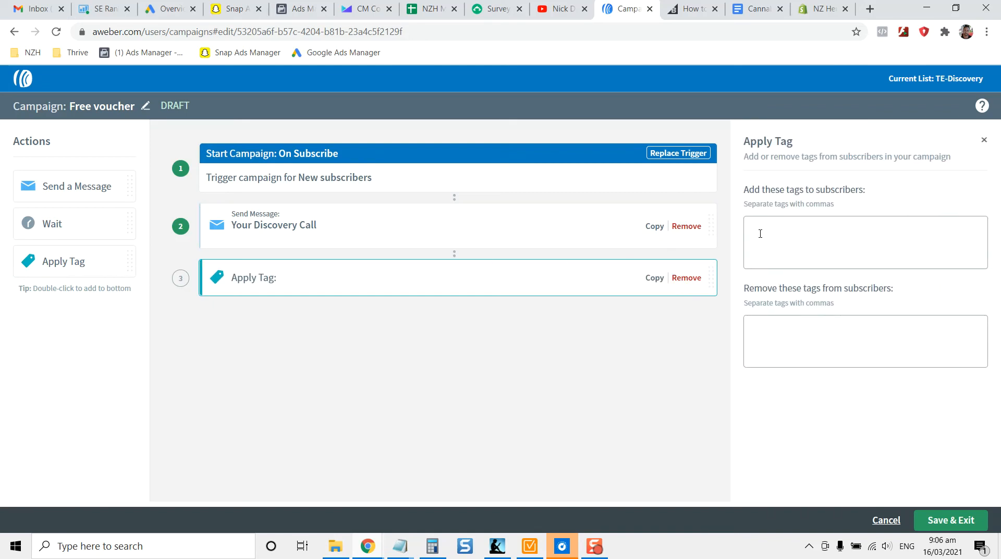
# - Add the discovery-call tag to the Apply Tag step and save the campaign
pyautogui.write('discov')
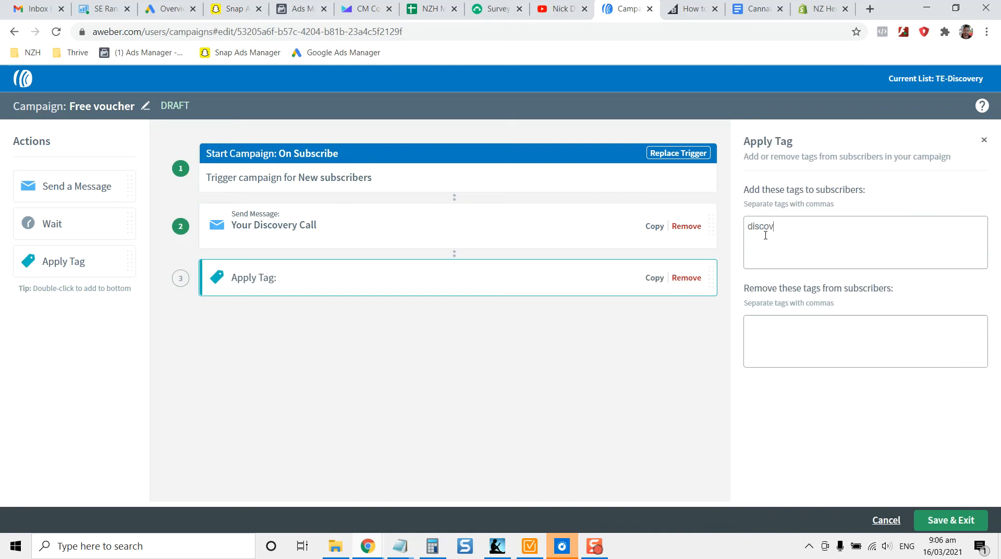
pyautogui.write('ery-call')
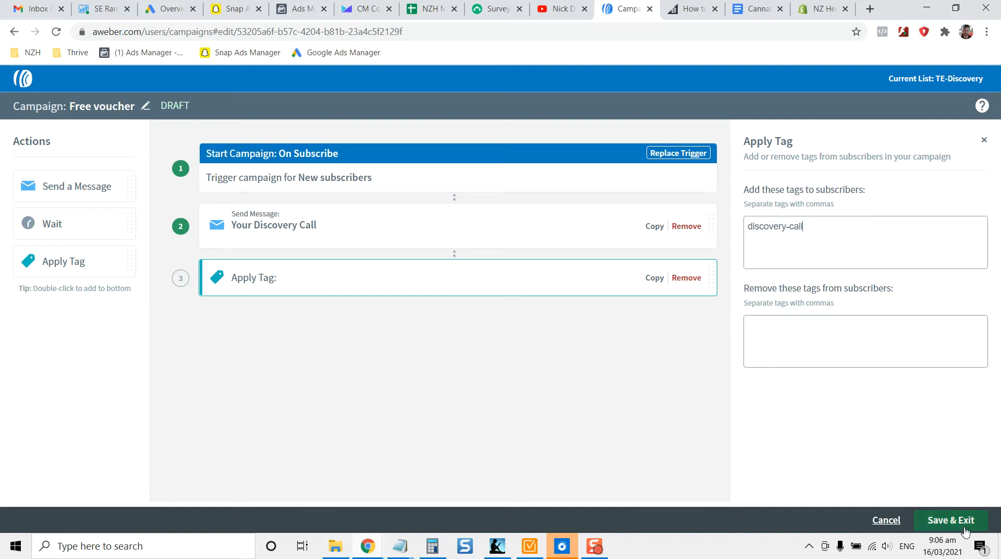
pyautogui.click(951, 520)
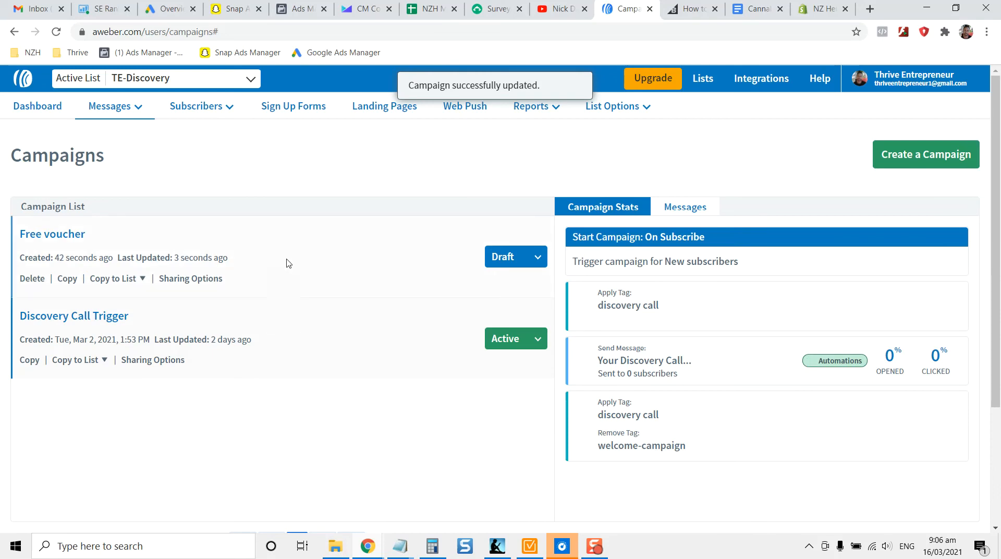
pyautogui.click(685, 207)
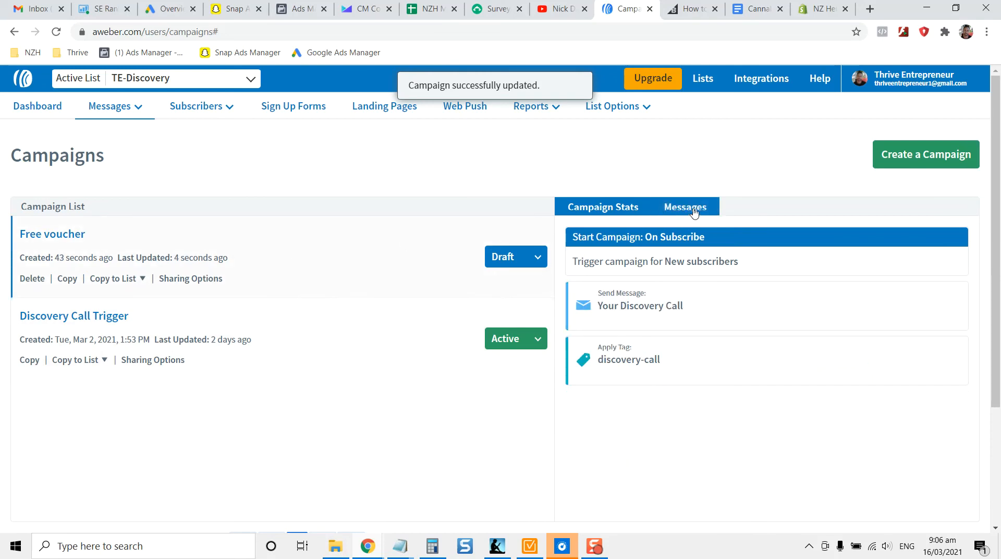
pyautogui.click(685, 206)
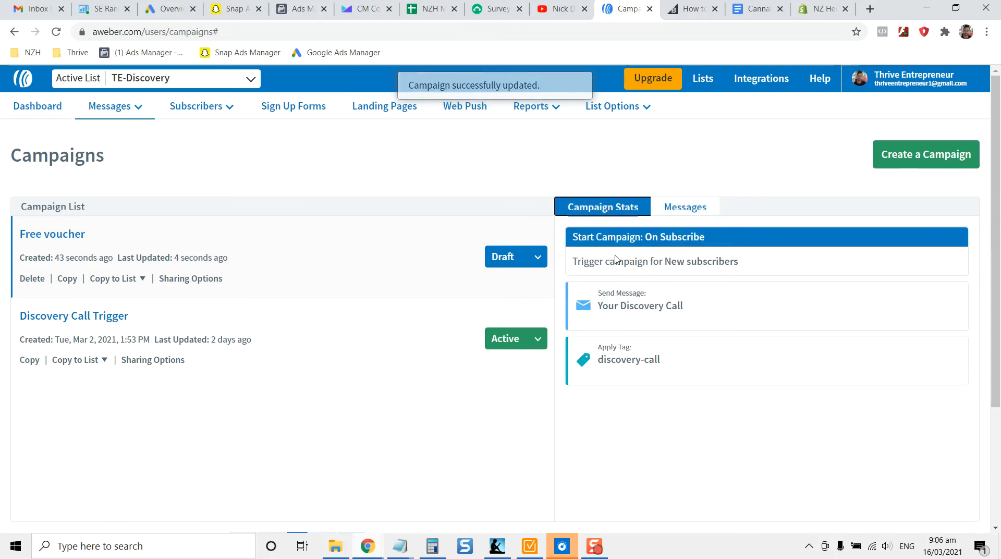
pyautogui.click(685, 206)
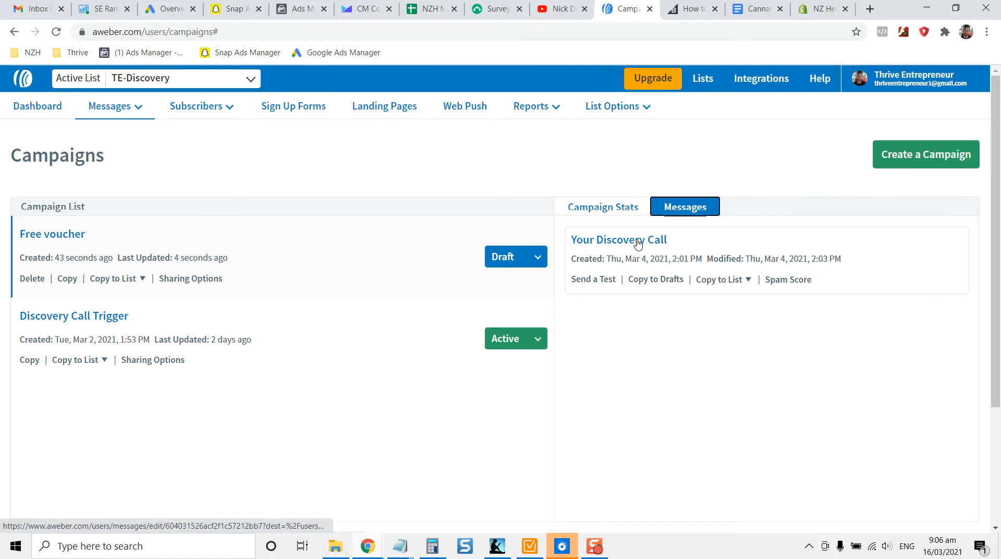
pyautogui.moveTo(608, 287)
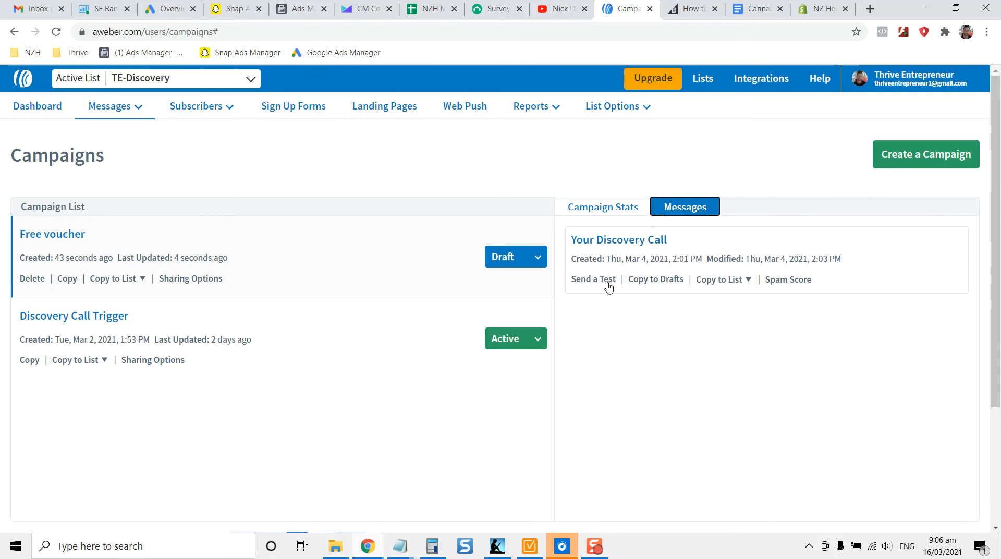
pyautogui.click(925, 154)
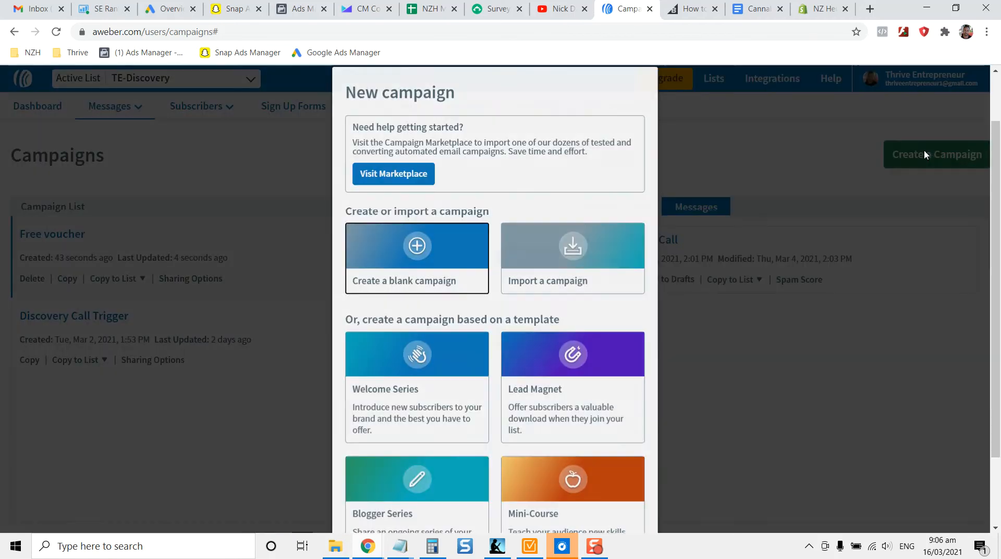
pyautogui.scroll(-3)
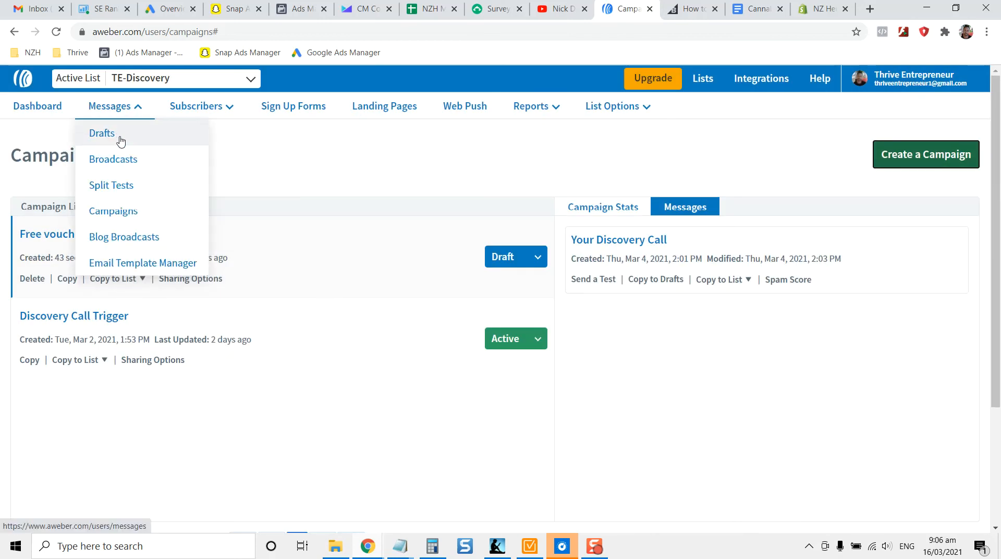
# - From Messages > Drafts, start a new message with the Drag & Drop Email Builder
pyautogui.click(102, 133)
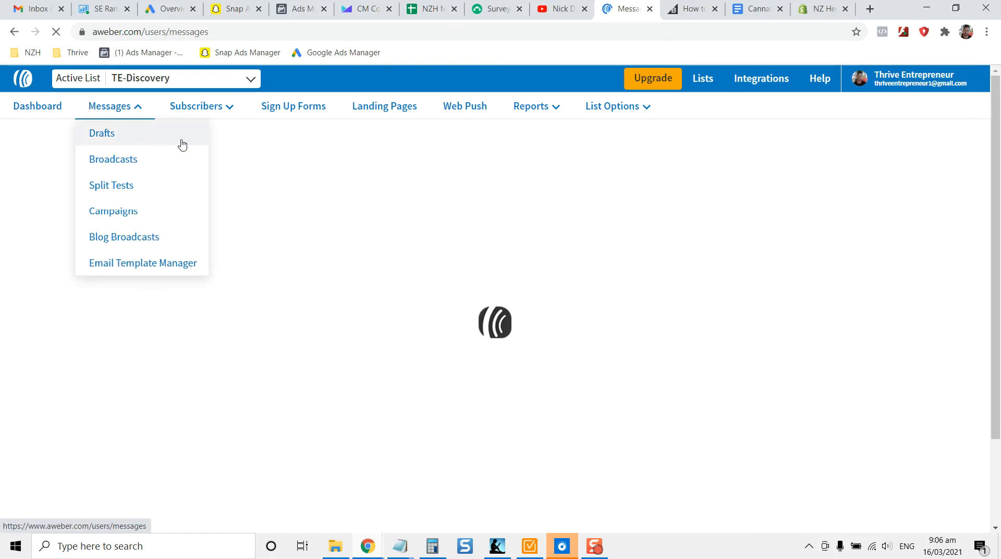
pyautogui.click(102, 133)
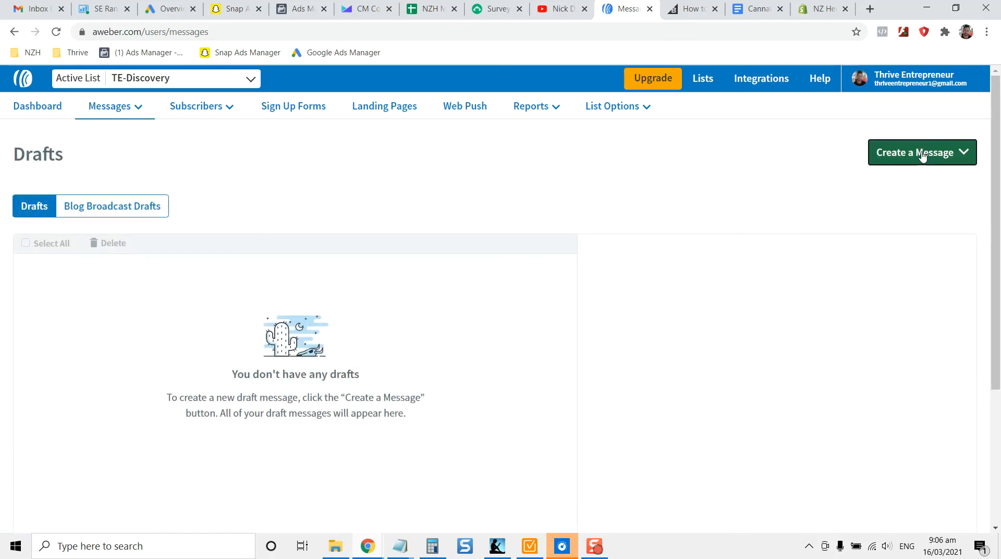
pyautogui.click(923, 152)
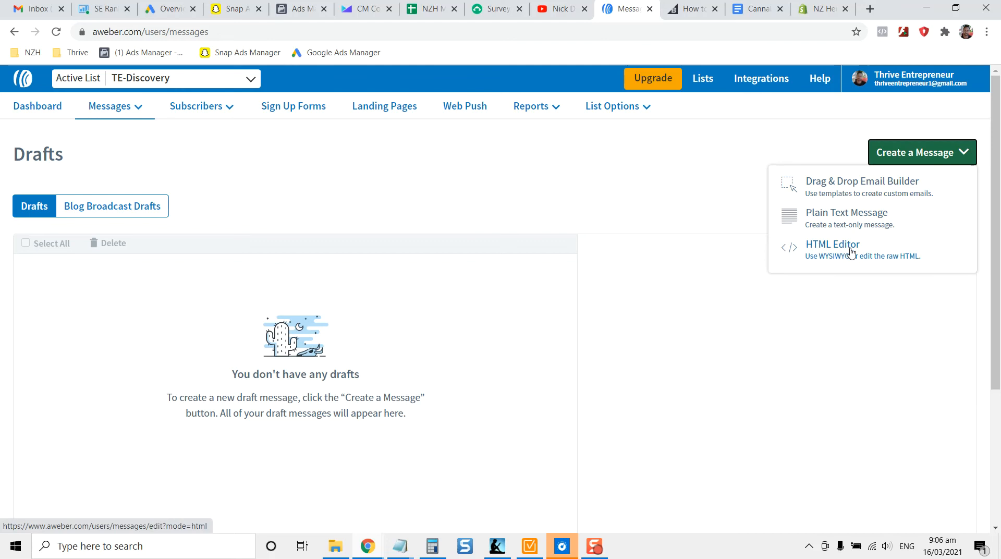
pyautogui.click(833, 244)
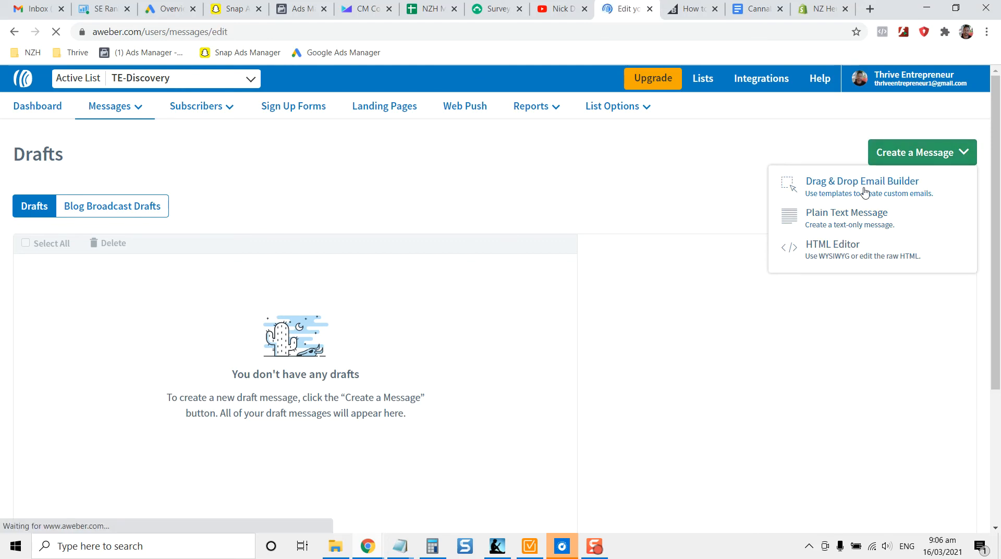
# - Write the greeting, the voucher-redemption thank-you note and sign-off from John H, Crazy Pizza's
pyautogui.click(862, 185)
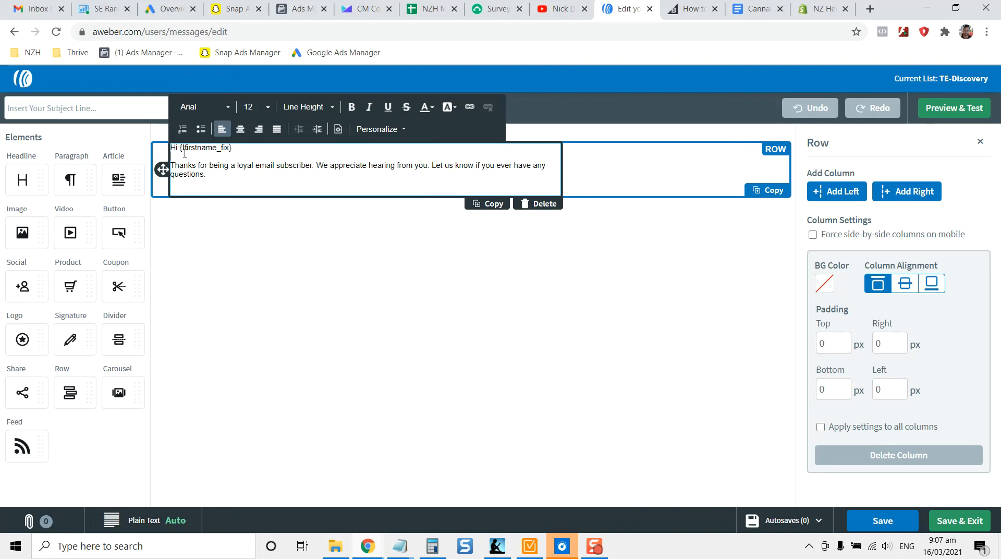
pyautogui.write('Hey')
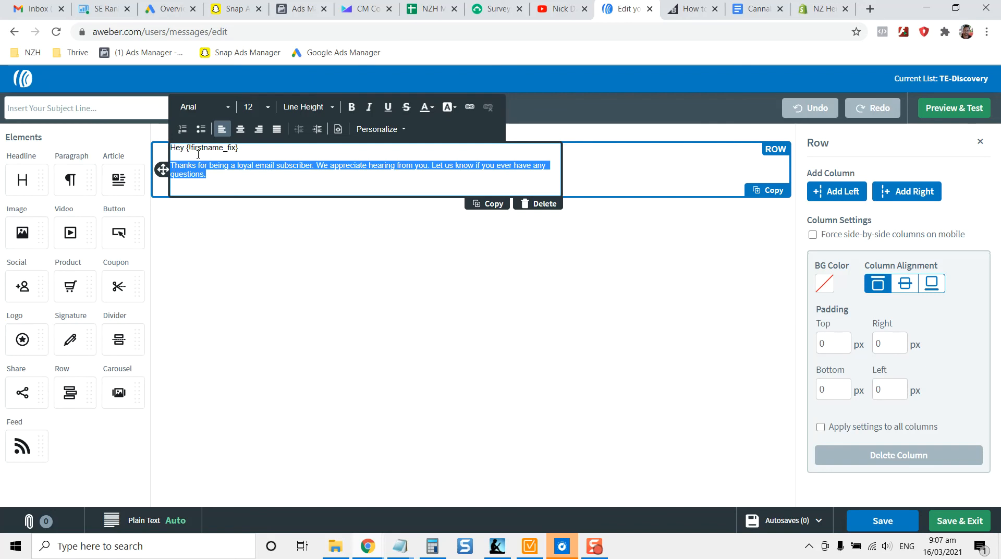
pyautogui.write('Thanks for grabbing your voucher')
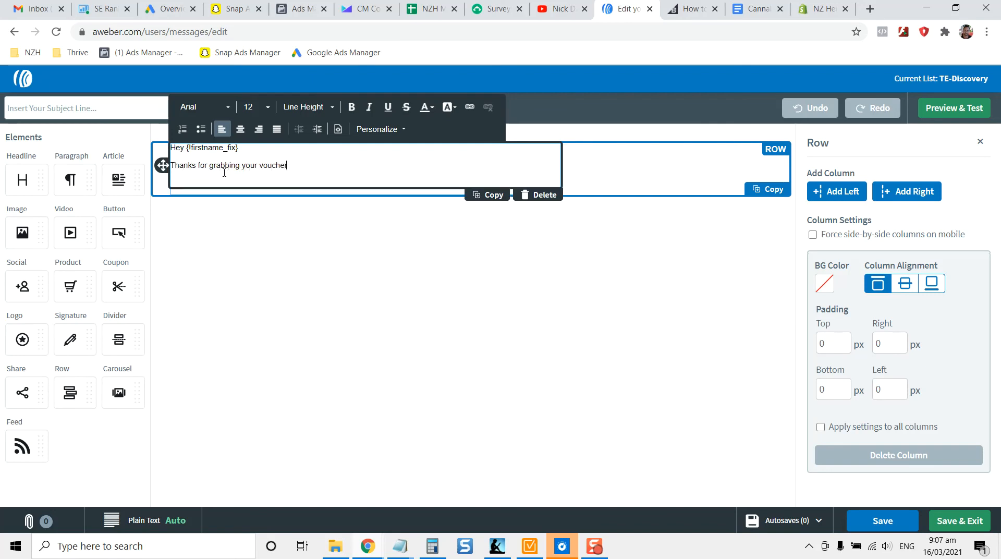
pyautogui.write('We')
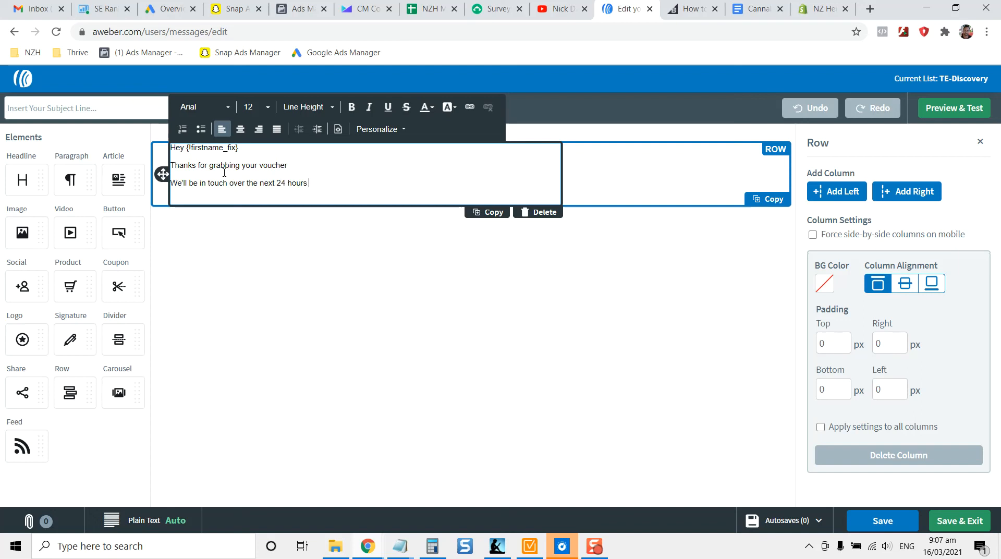
pyautogui.write('to help you')
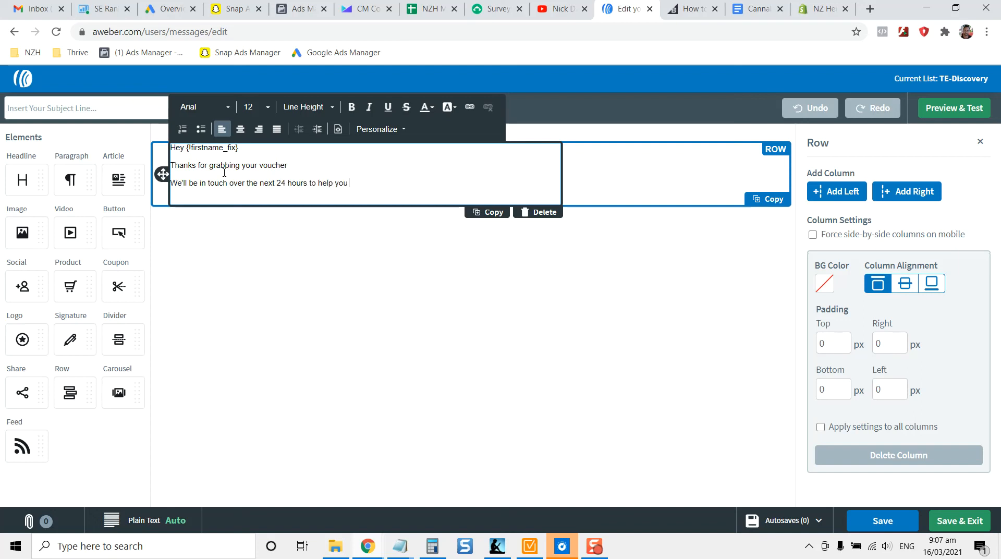
pyautogui.write('redeem your vo')
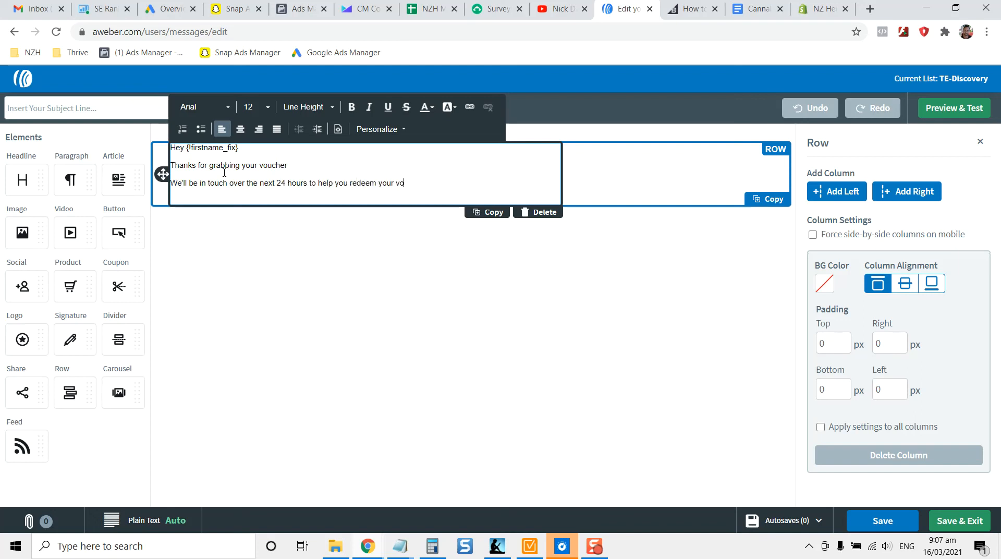
pyautogui.write('ucher')
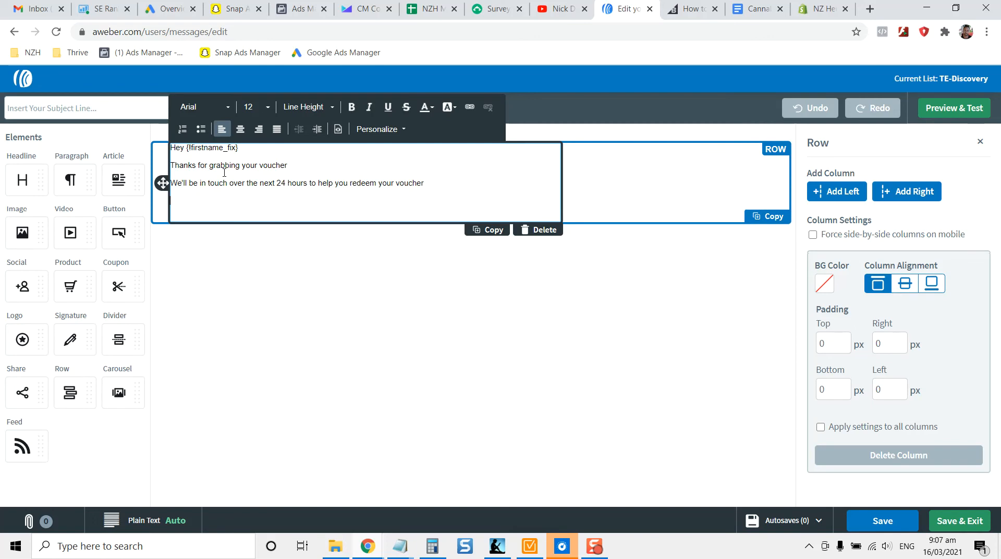
pyautogui.write('Yours,')
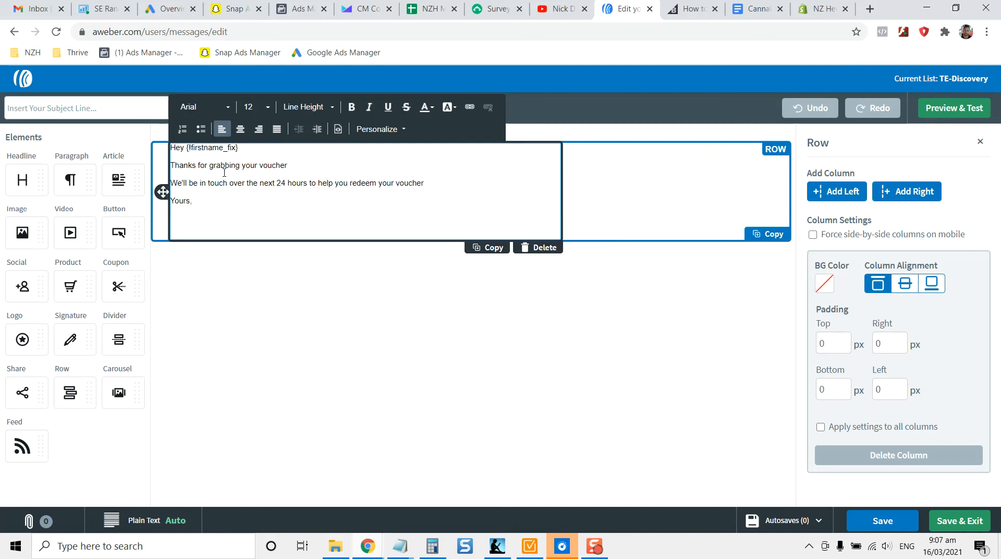
pyautogui.write('John')
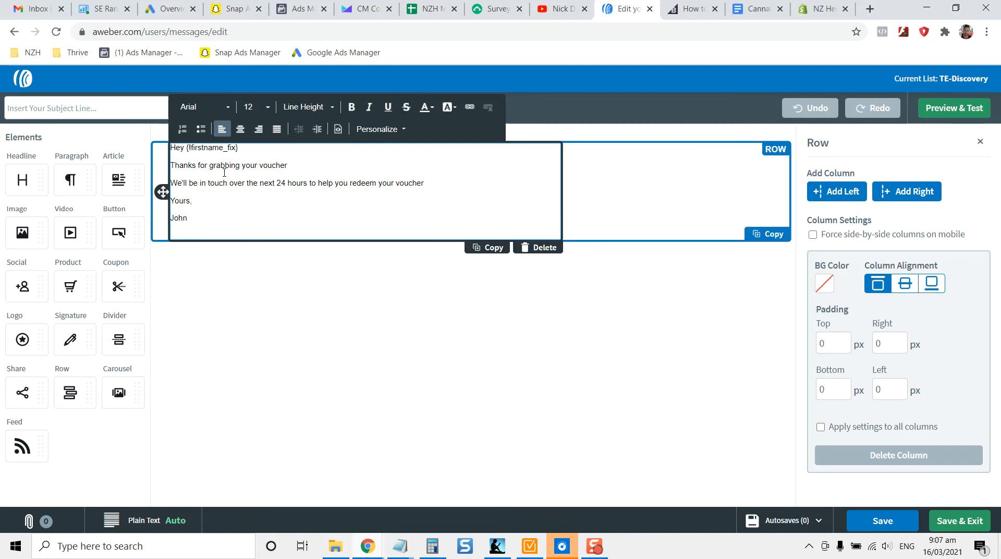
pyautogui.write('H')
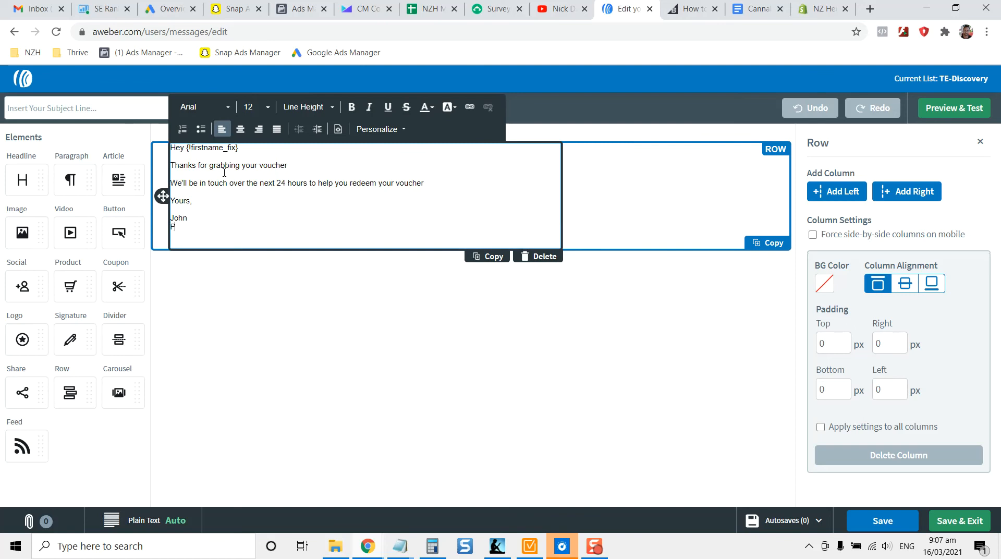
pyautogui.write('CRAZYP')
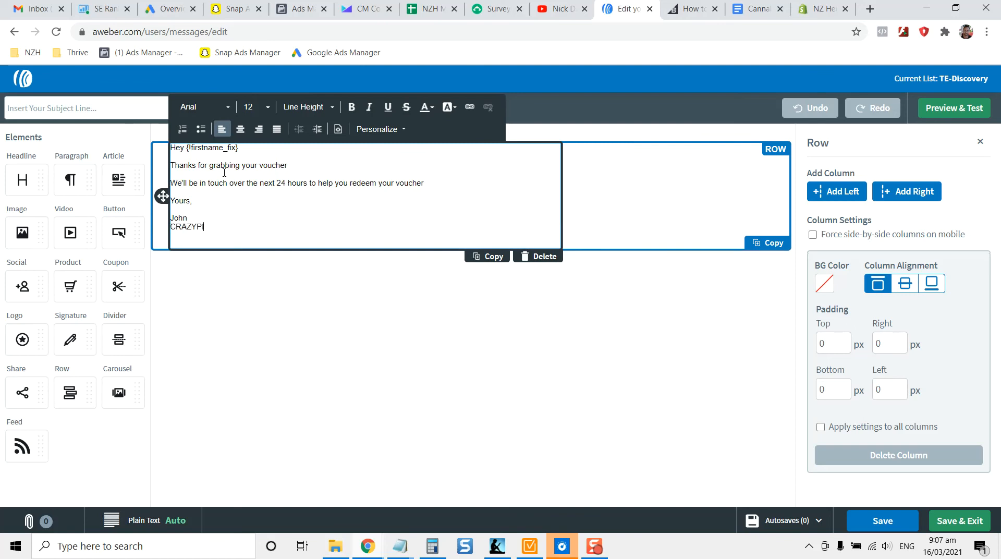
pyautogui.write('IZZAS')
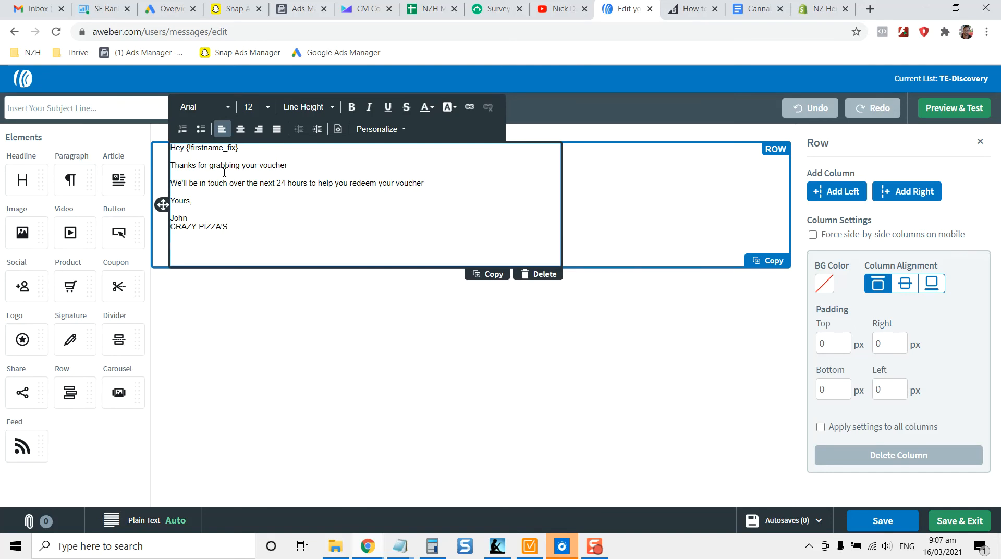
# - Add the PS with ****VOUCHER**** and 'This entitles you to one free fries with every pizza order'
pyautogui.write('PS. Your Voucher is be')
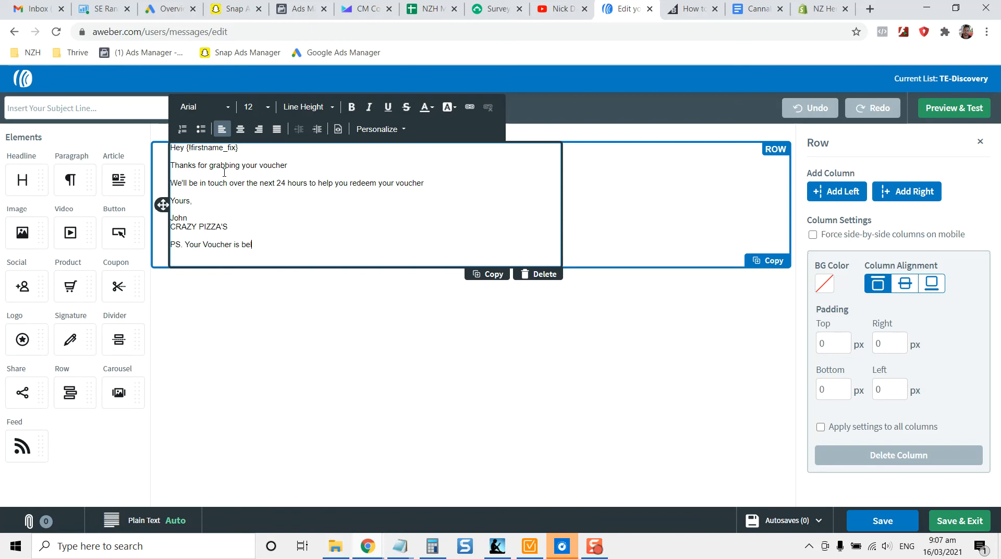
pyautogui.write('low')
pyautogui.write('****VOUCHER***')
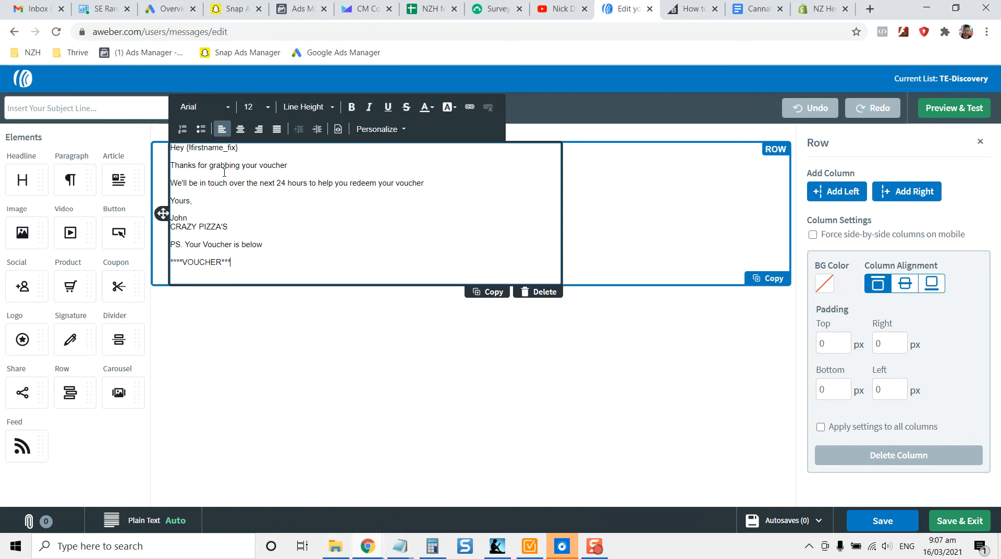
pyautogui.write('Thi')
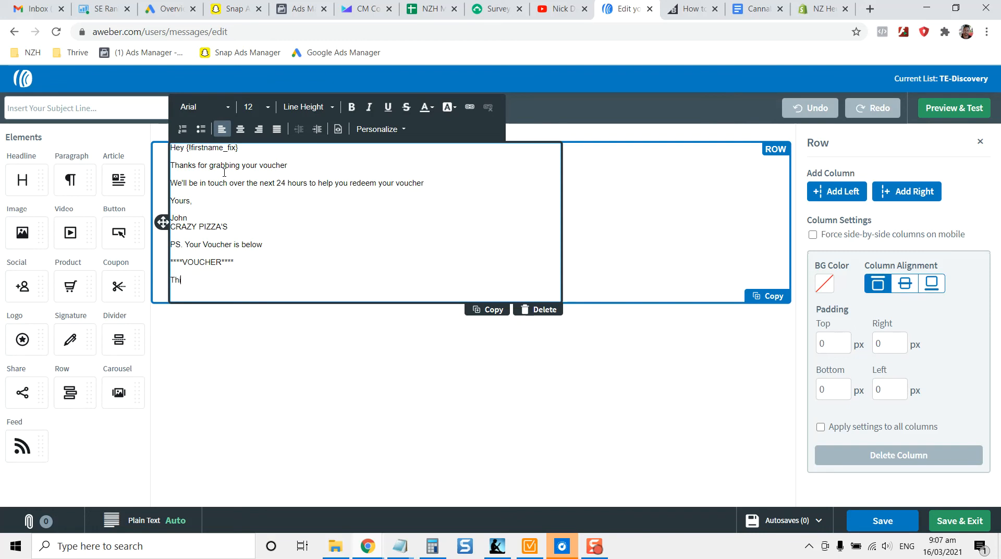
pyautogui.write('s entitles you to one free')
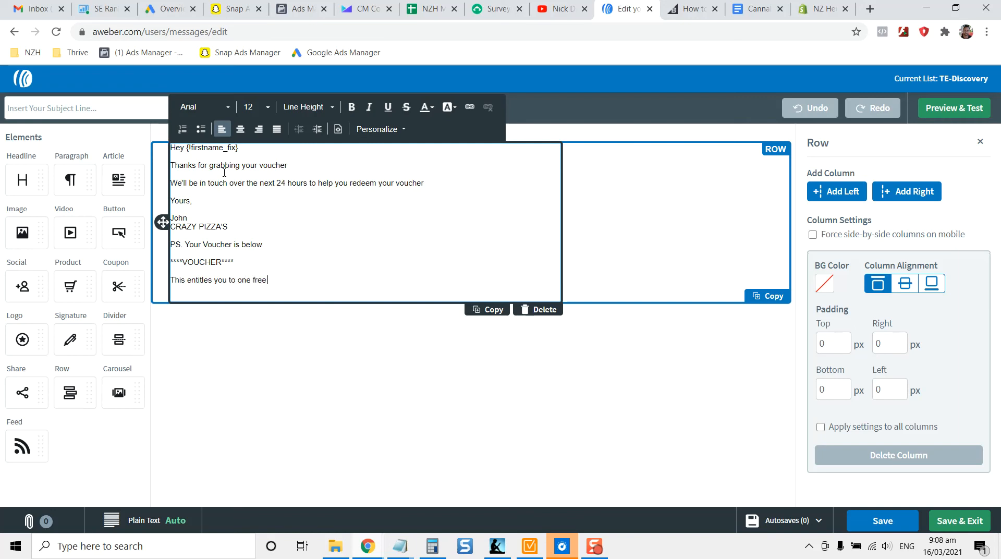
pyautogui.write('fries with')
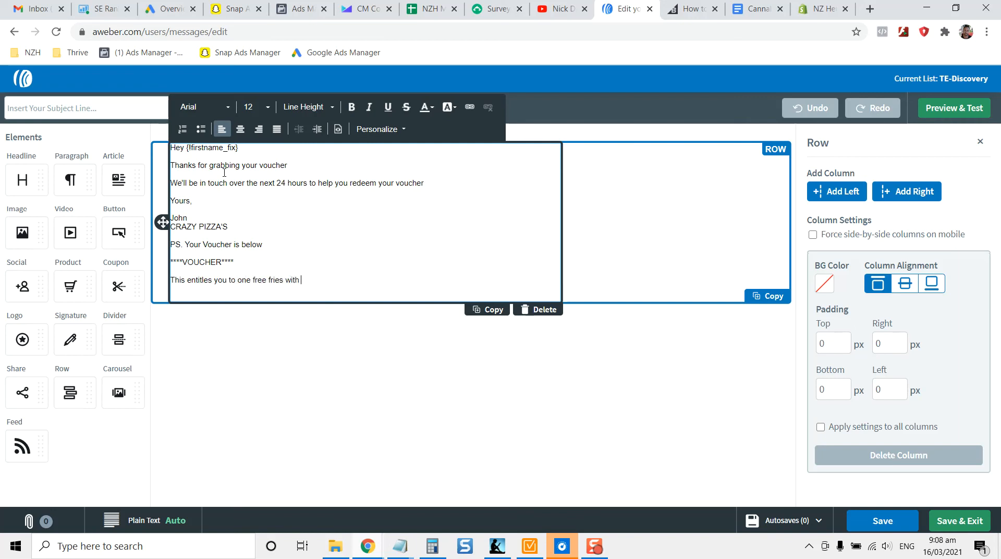
pyautogui.write('every pizza order')
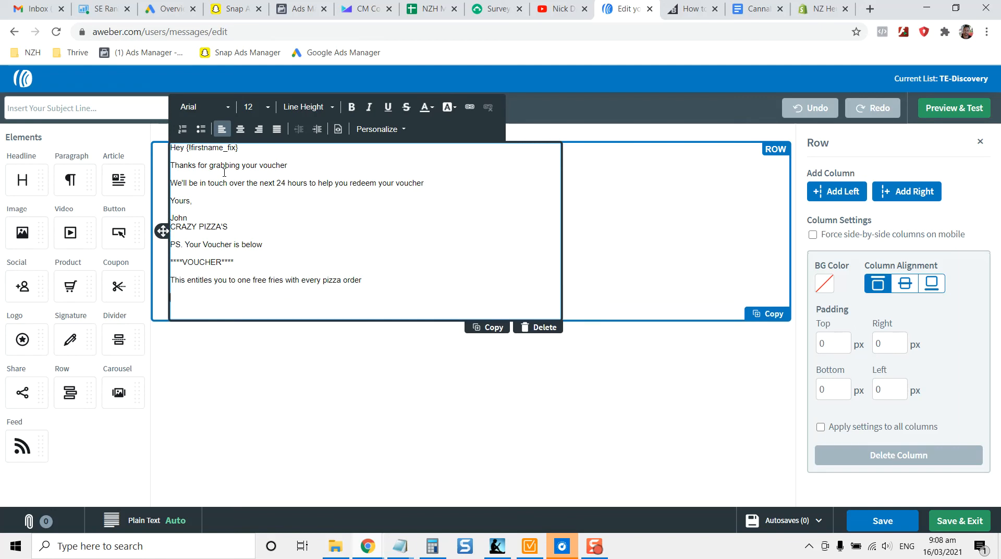
pyautogui.write('***V****')
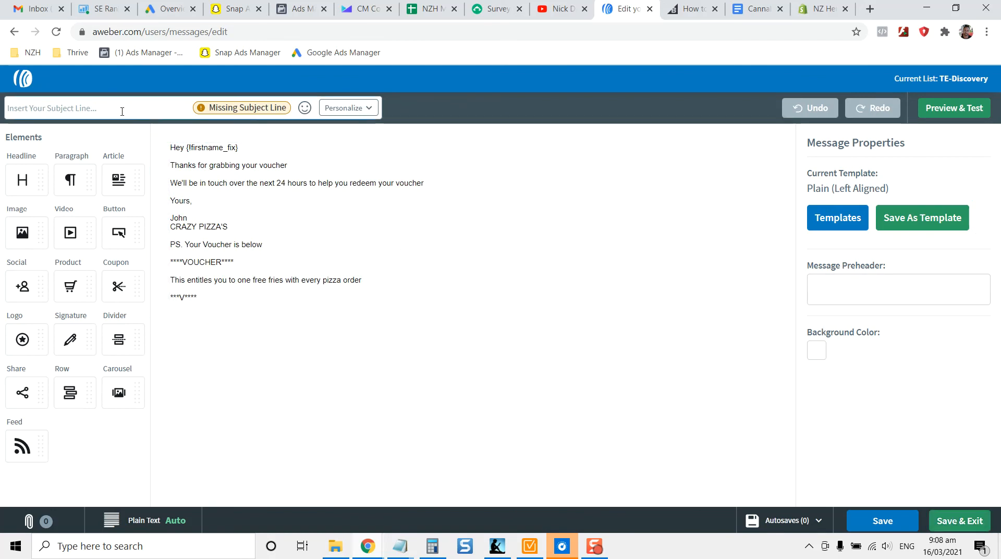
# - Enter the subject 'free pizza voucher' and save the email as a draft
pyautogui.write('free pizza')
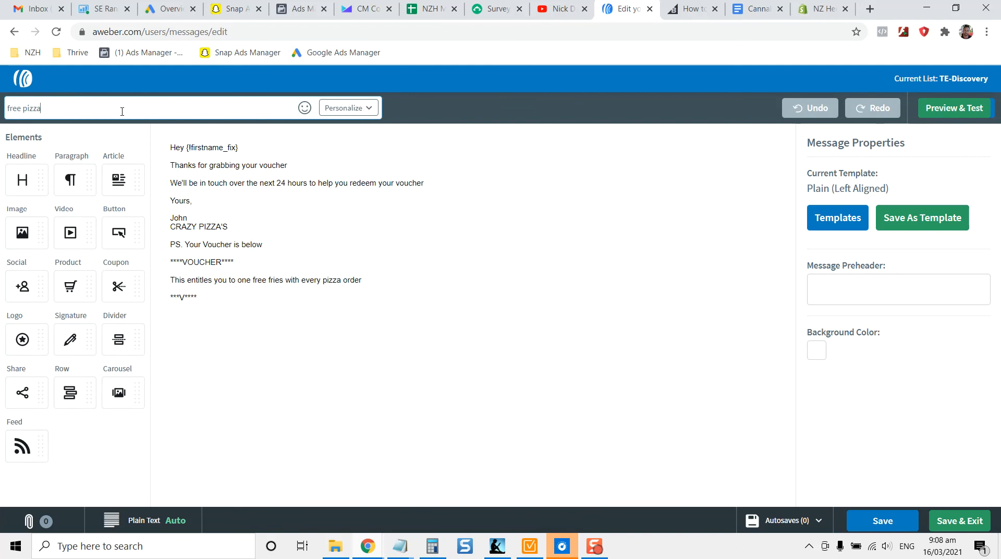
pyautogui.write('voucher')
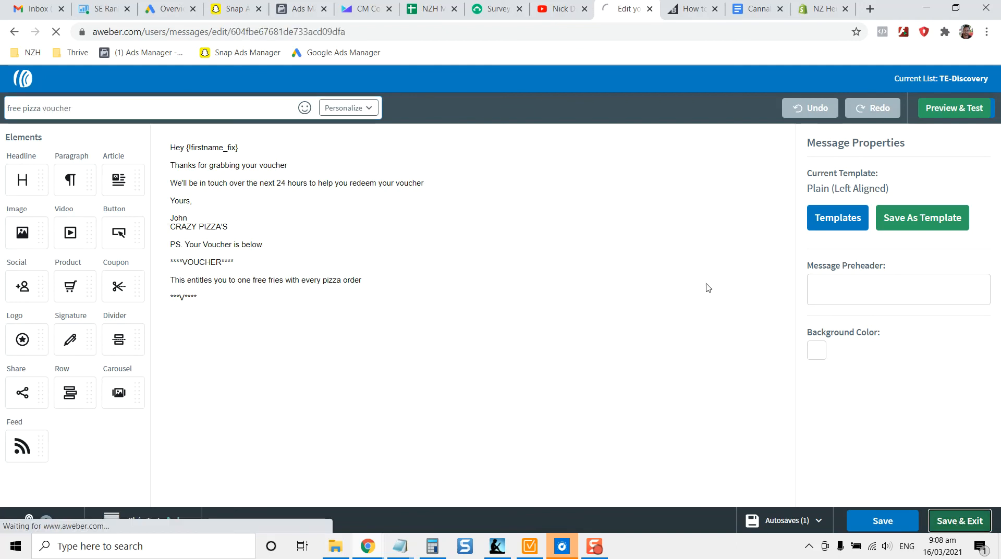
pyautogui.click(960, 520)
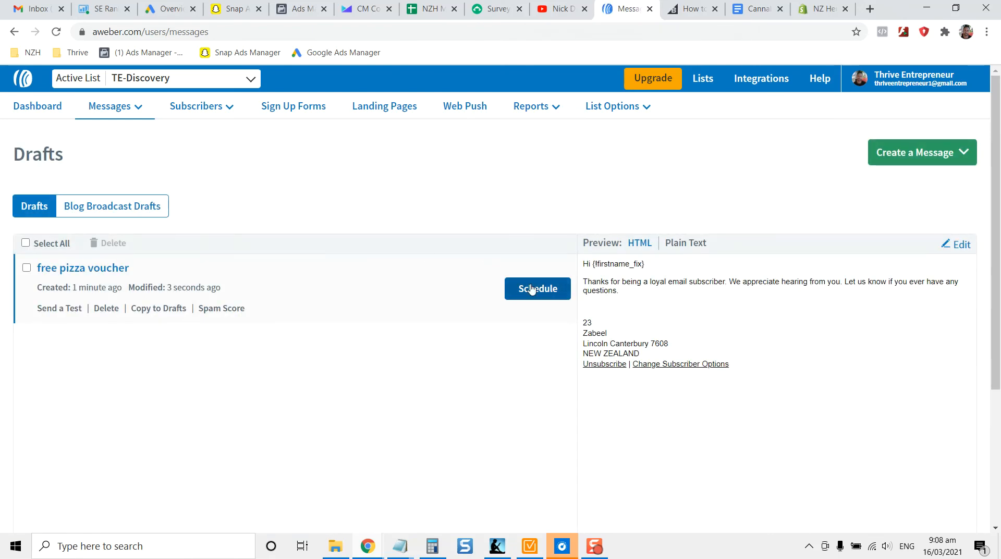
pyautogui.click(538, 289)
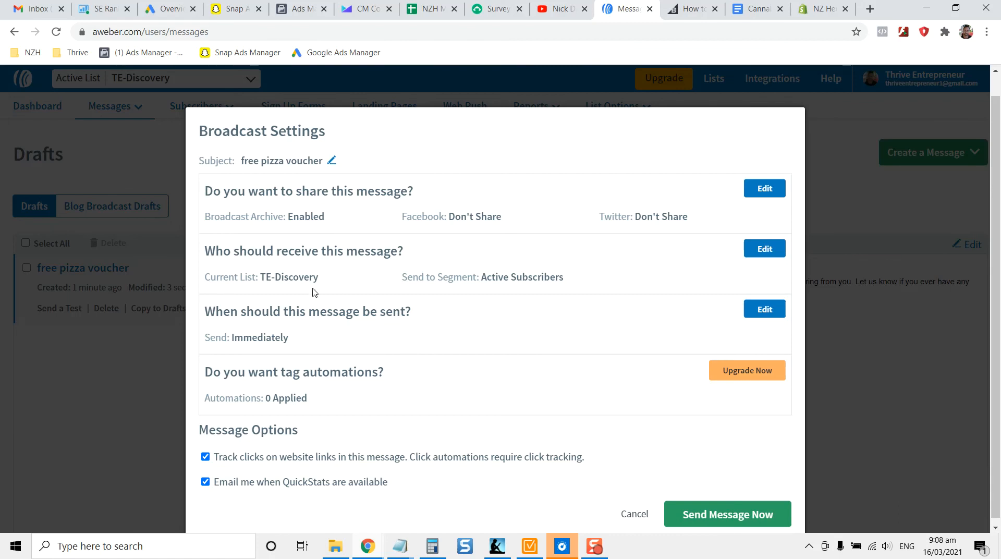
pyautogui.click(765, 248)
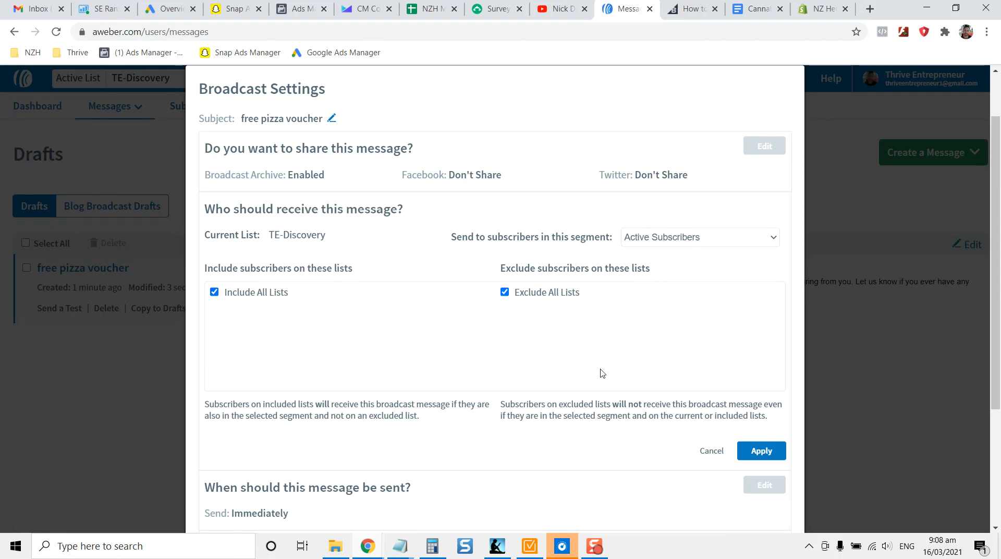
pyautogui.click(710, 451)
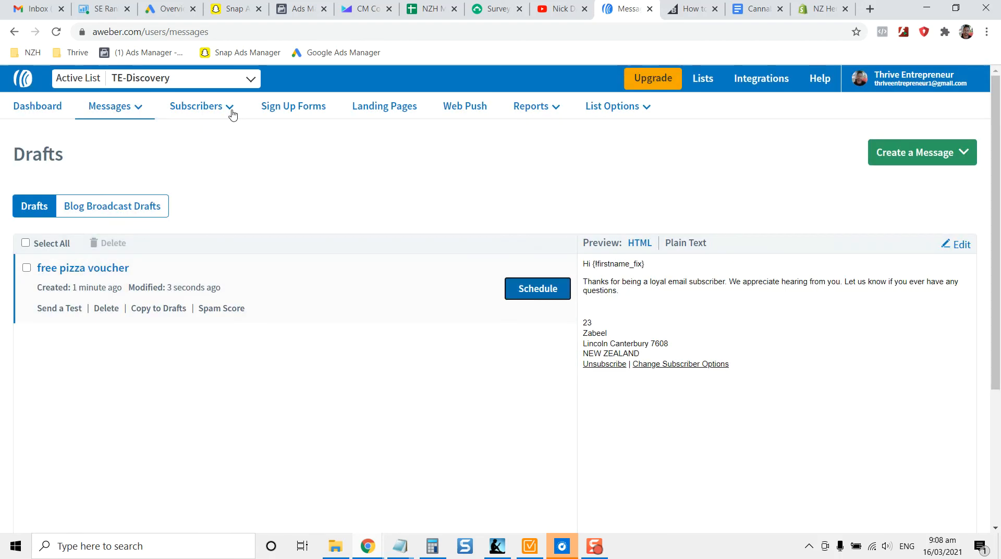
pyautogui.click(109, 106)
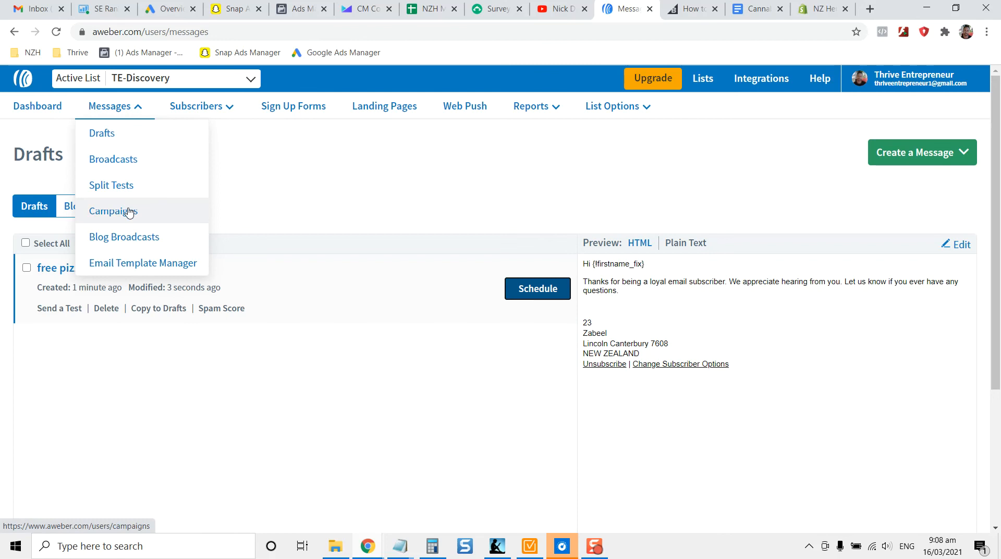
# - On the Campaigns page, check the Messages tab and open Free voucher for editing
pyautogui.click(114, 210)
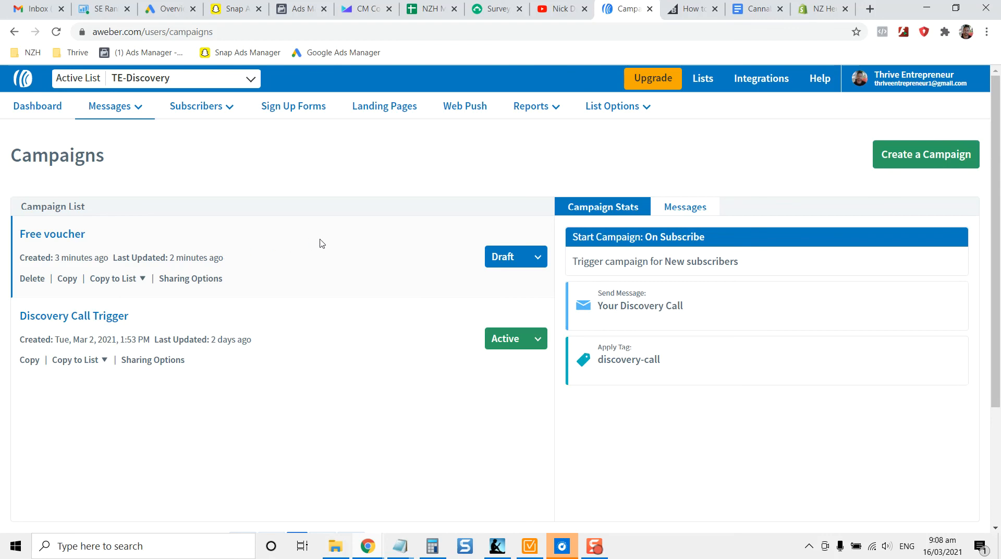
pyautogui.click(685, 206)
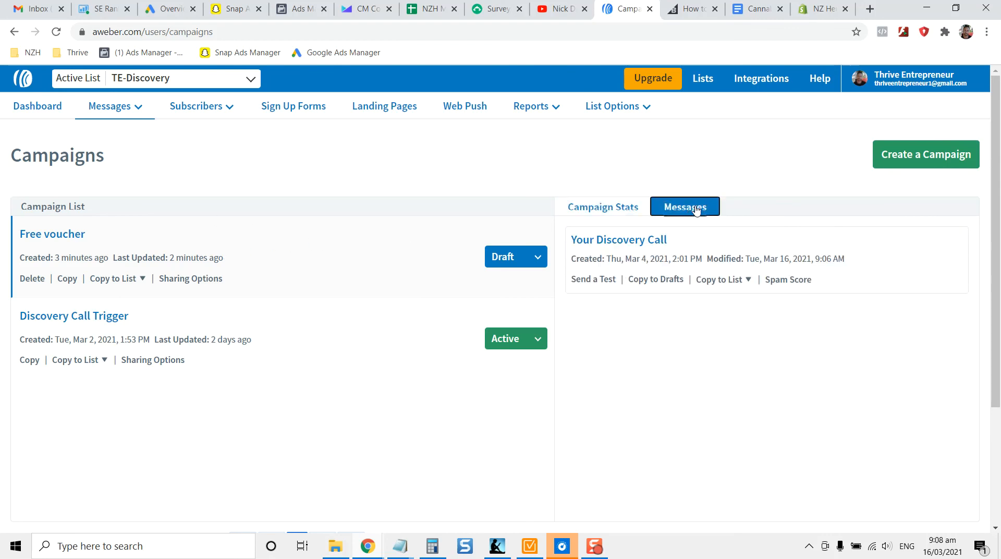
pyautogui.click(515, 256)
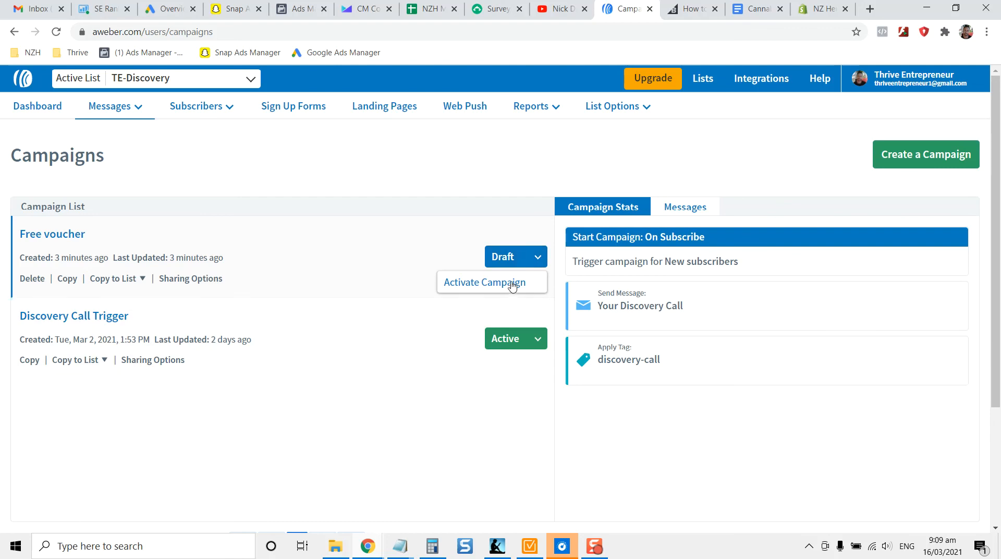
pyautogui.click(52, 234)
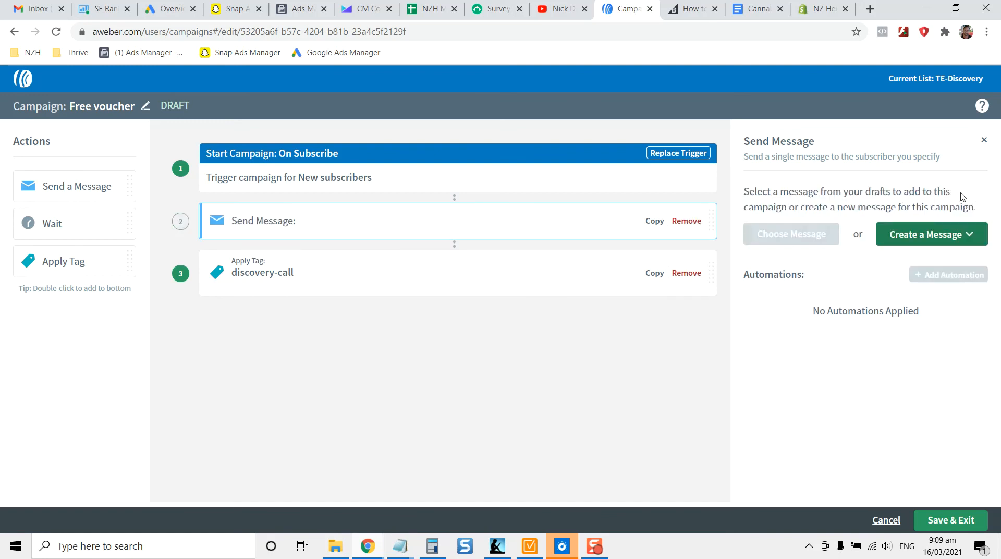
# - Select the 'free pizza voucher' draft for the send step and save the campaign
pyautogui.click(791, 233)
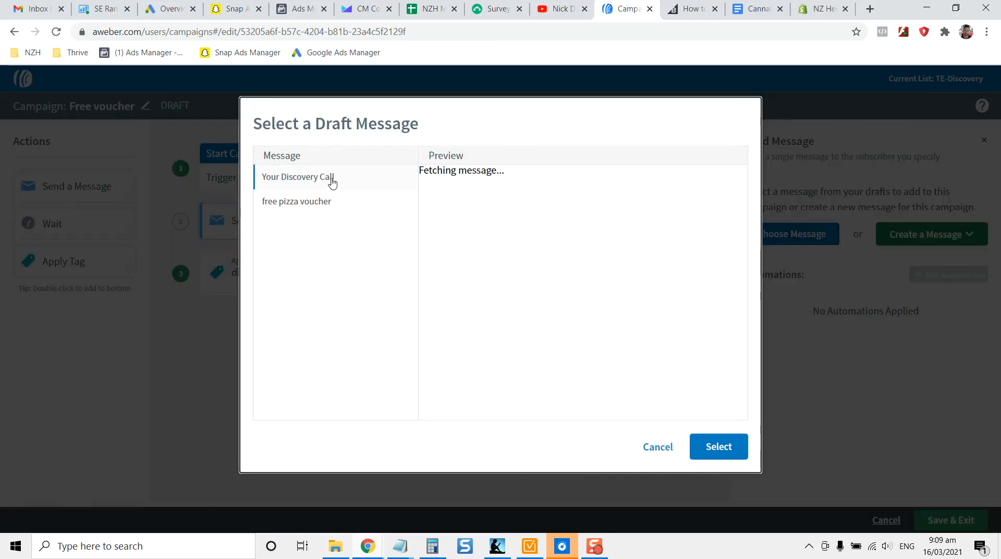
pyautogui.click(719, 446)
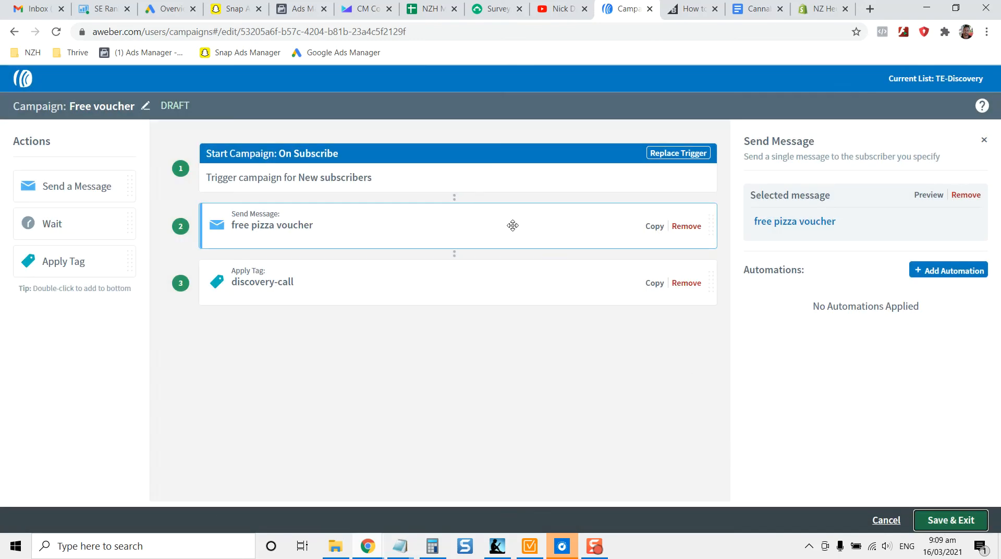
pyautogui.click(951, 520)
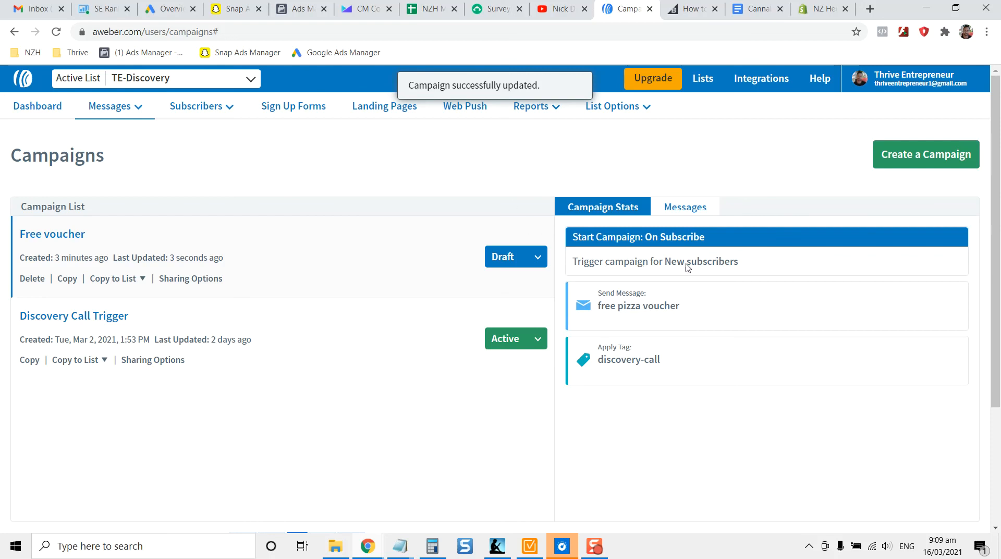
pyautogui.moveTo(645, 241)
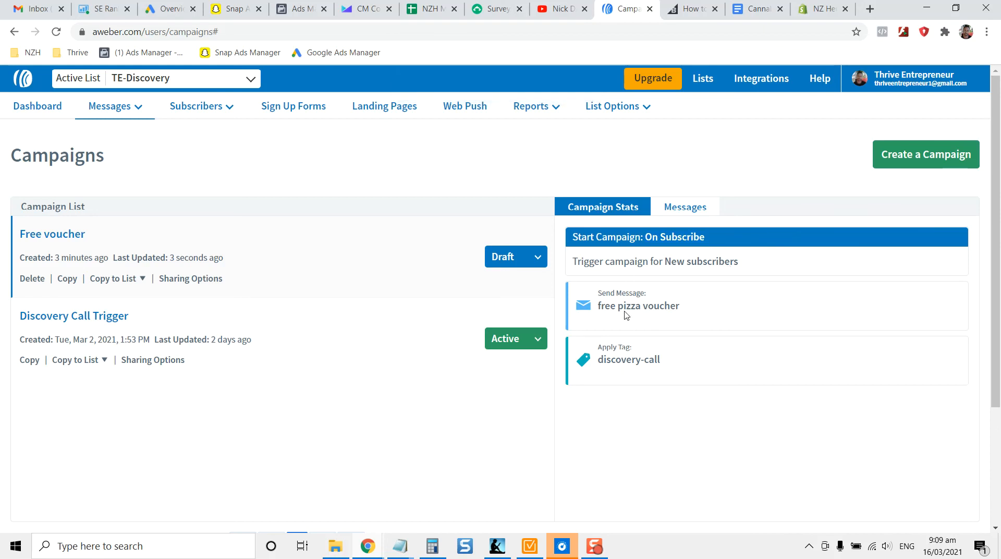
# - Open the Free voucher Draft button's dropdown to reveal Activate Campaign
pyautogui.click(515, 256)
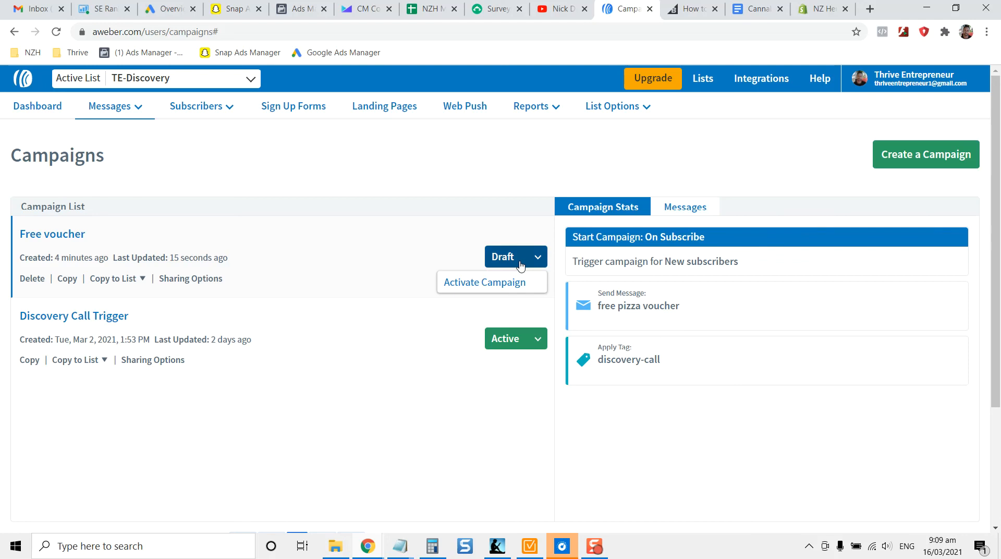
pyautogui.moveTo(497, 290)
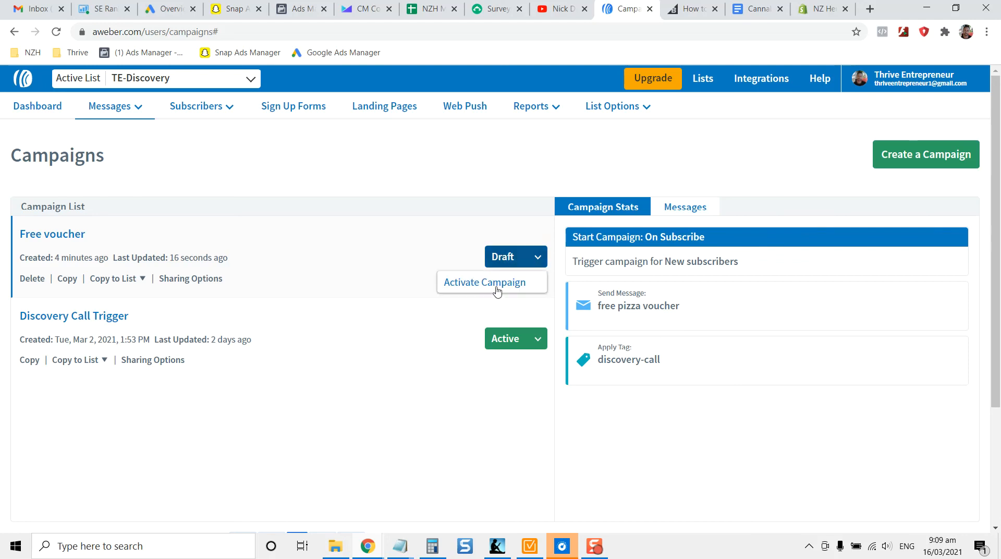